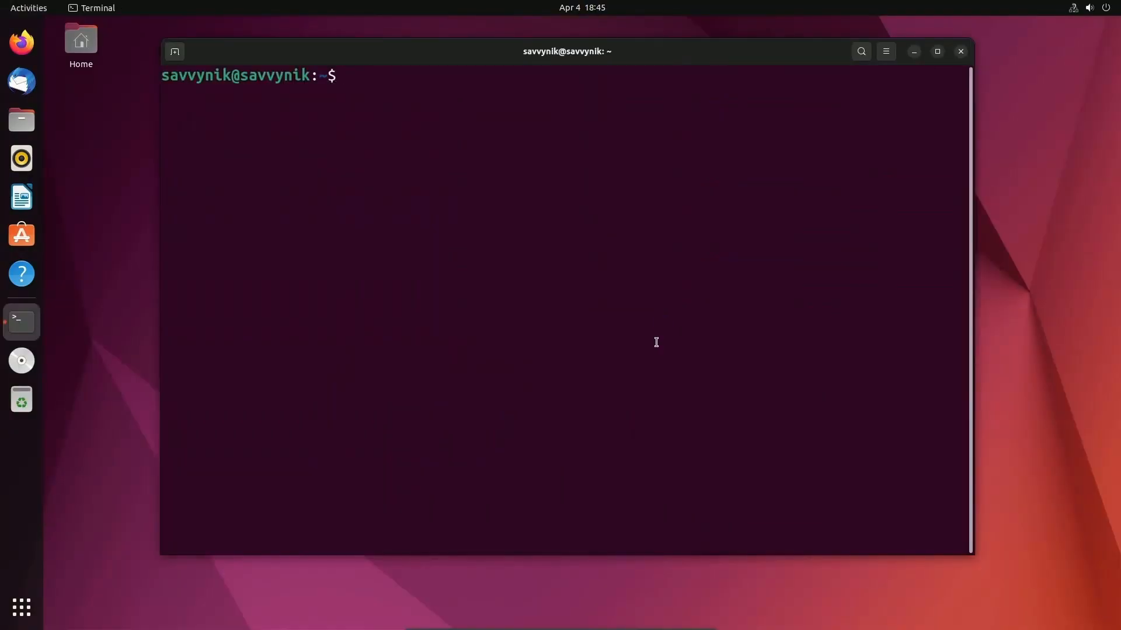
# - Change the shell's working directory to /etc/netplan/ with cd
pyautogui.write('cd')
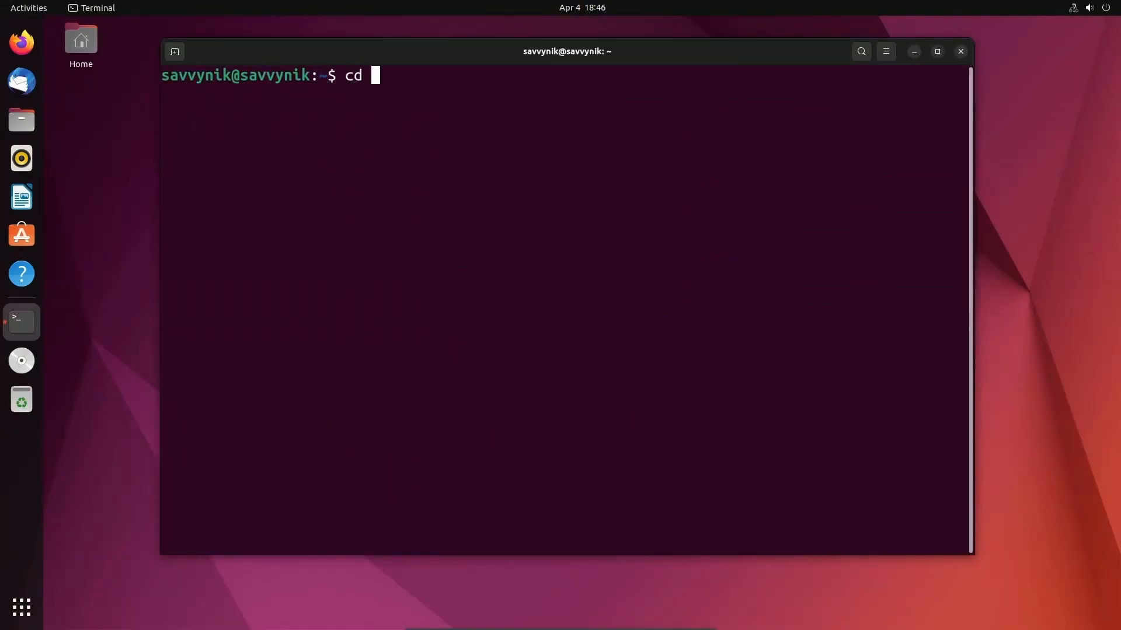
pyautogui.write('/etc/')
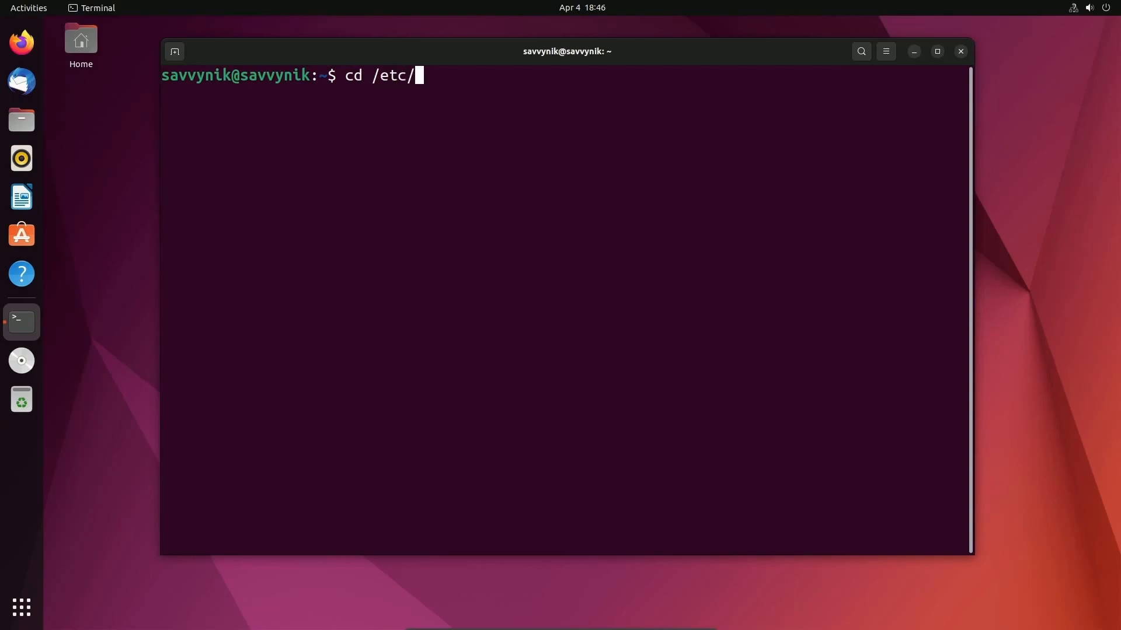
pyautogui.write('netplan/')
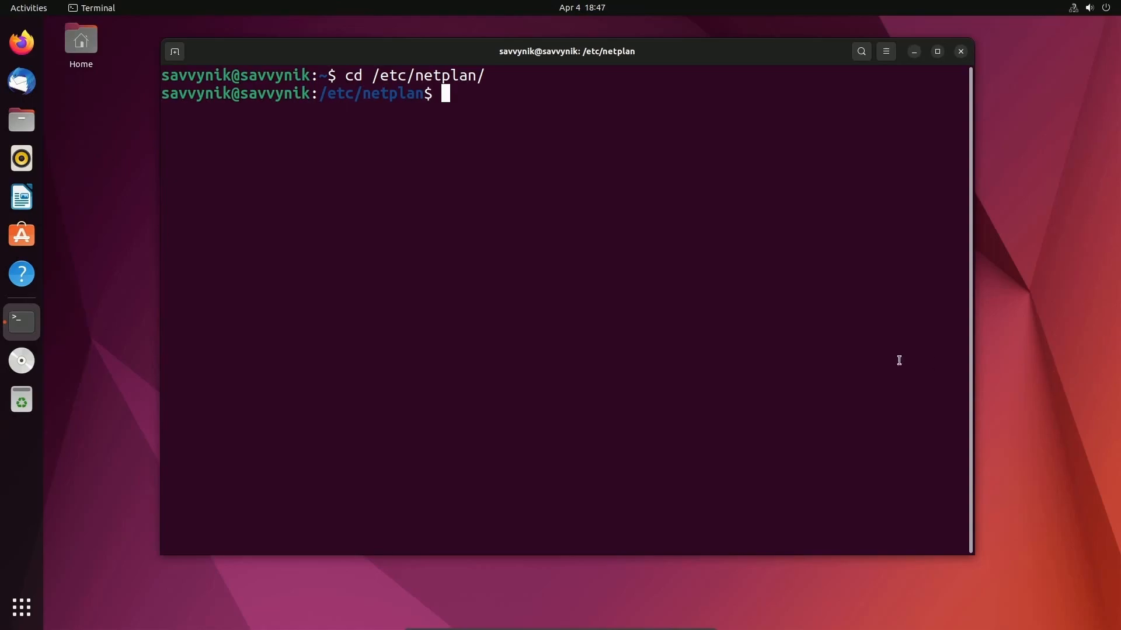
pyautogui.moveTo(769, 352)
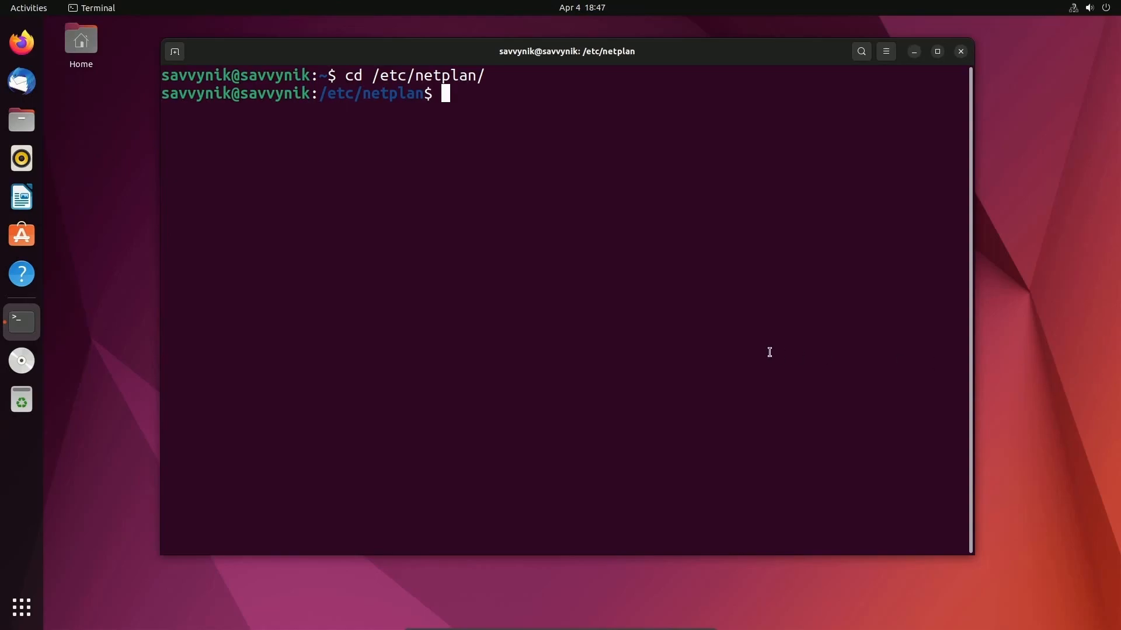
# - Run ip a to see lo and enp0s3, currently at 172.168.1.132/24
pyautogui.write('ip a')
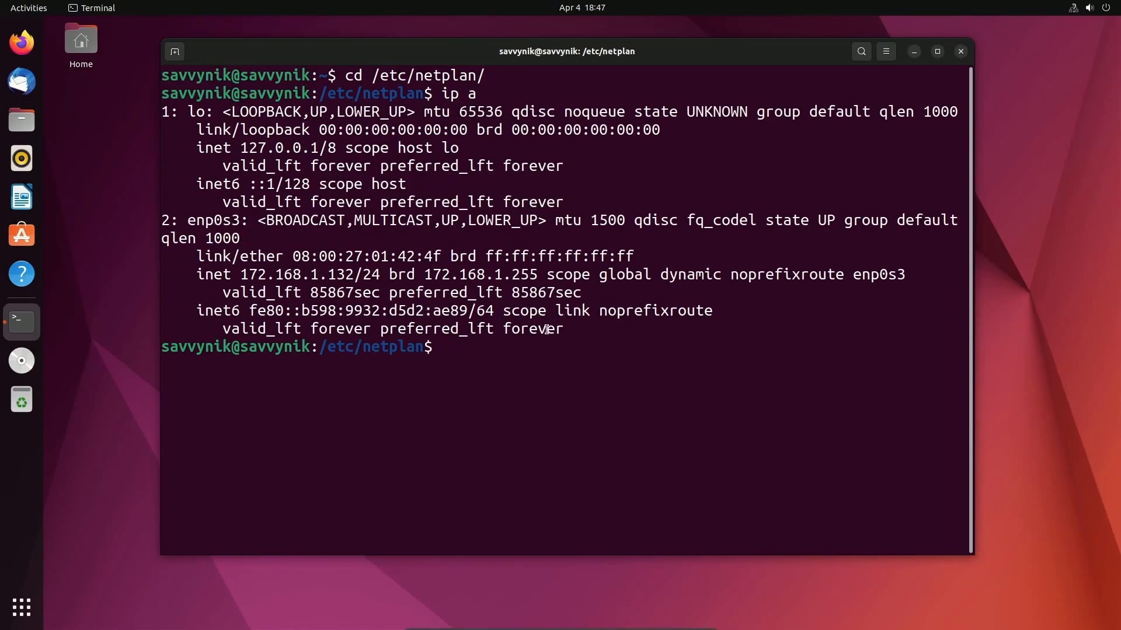
pyautogui.doubleClick(219, 220)
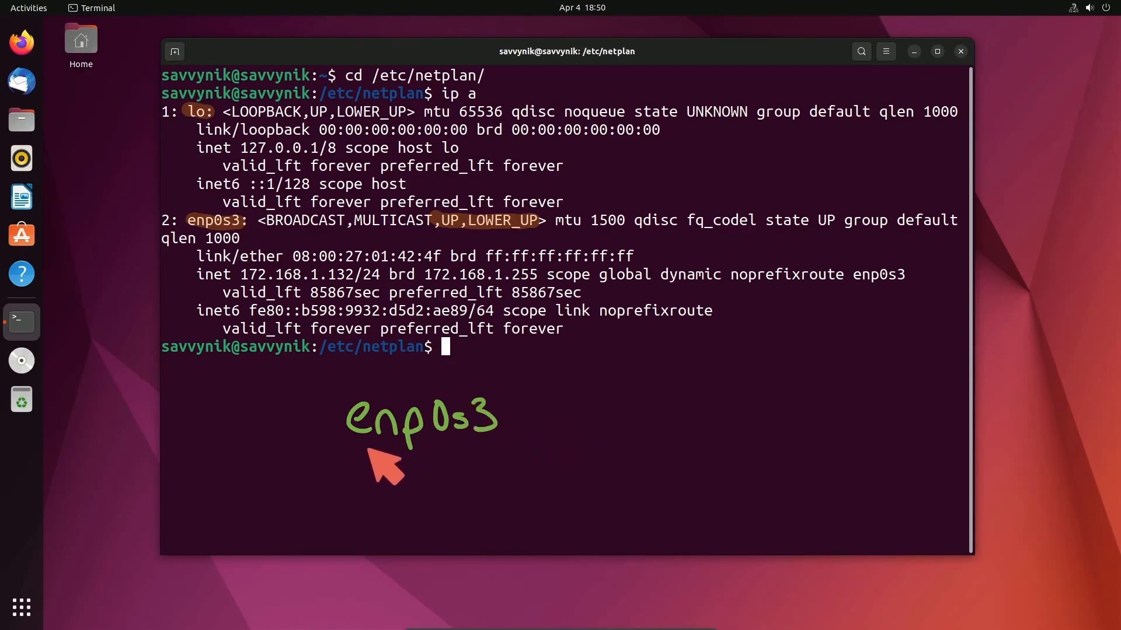
pyautogui.moveTo(532, 461)
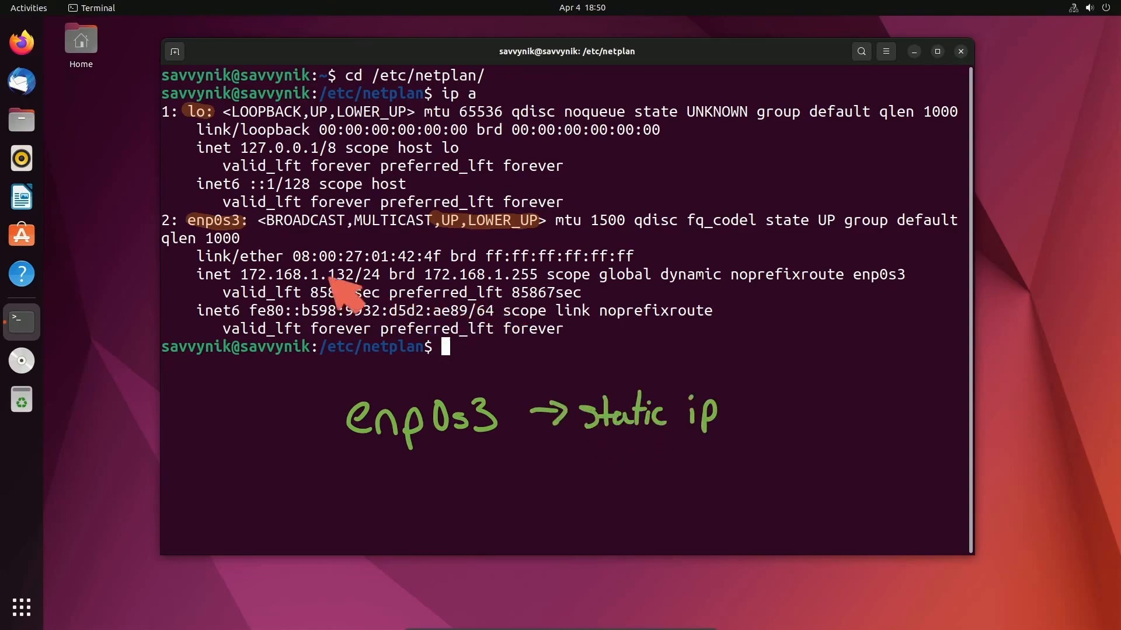
pyautogui.moveTo(264, 293)
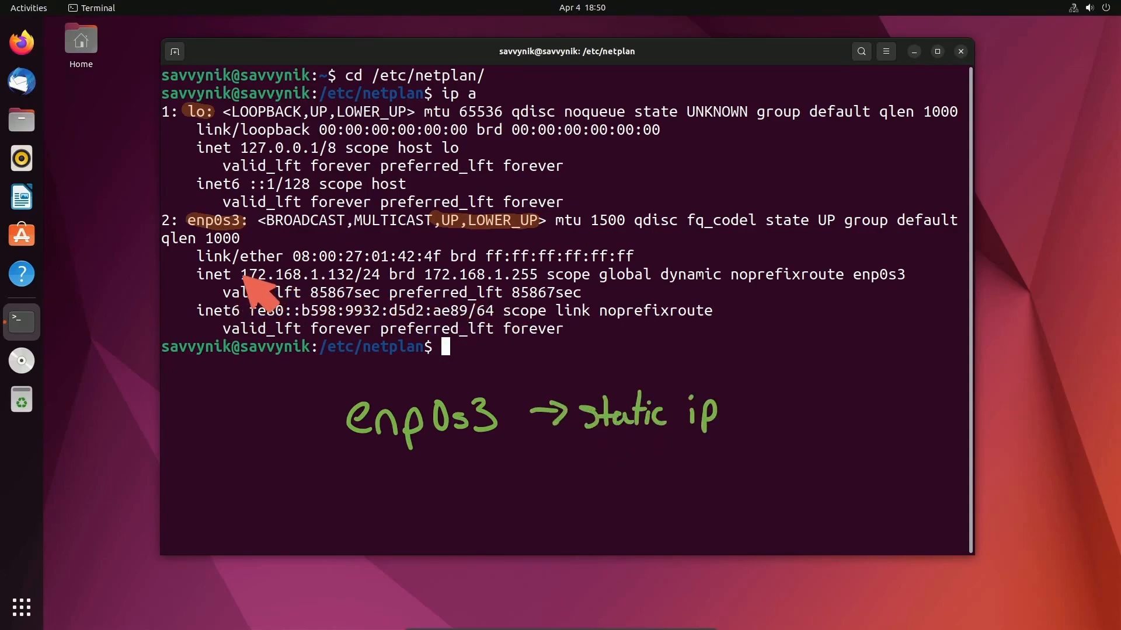
pyautogui.doubleClick(298, 274)
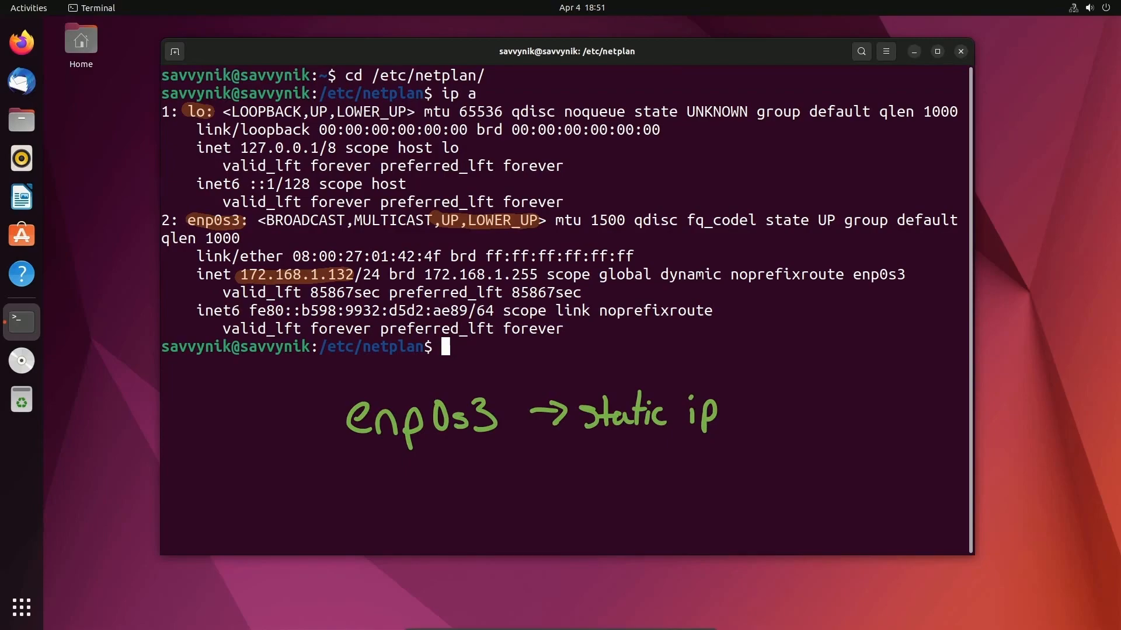
pyautogui.moveTo(476, 488)
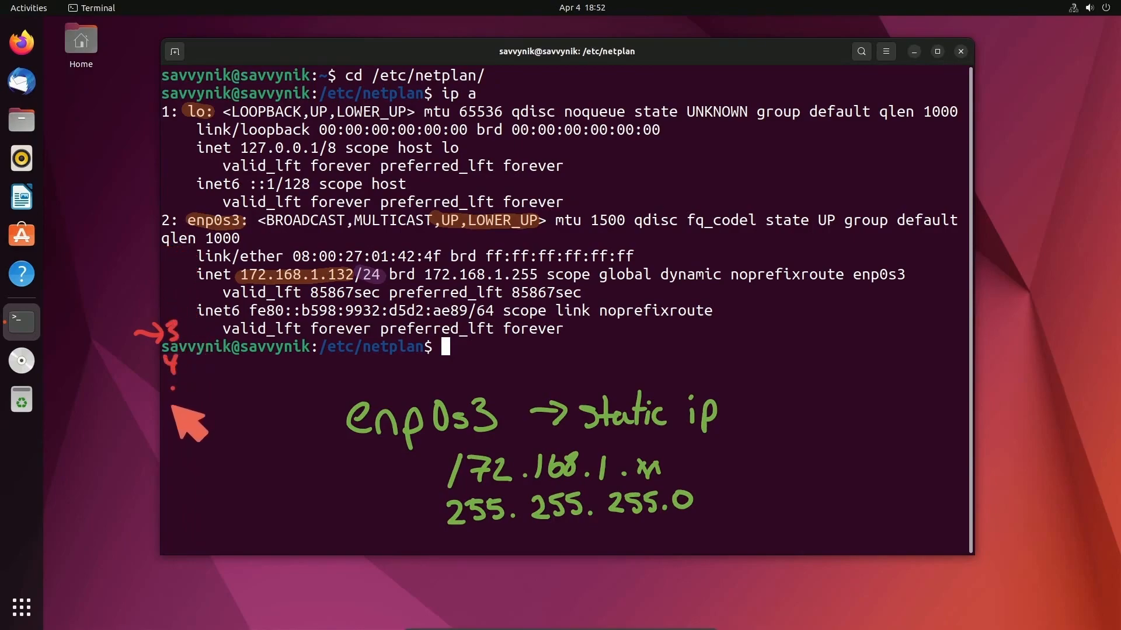
pyautogui.moveTo(577, 413)
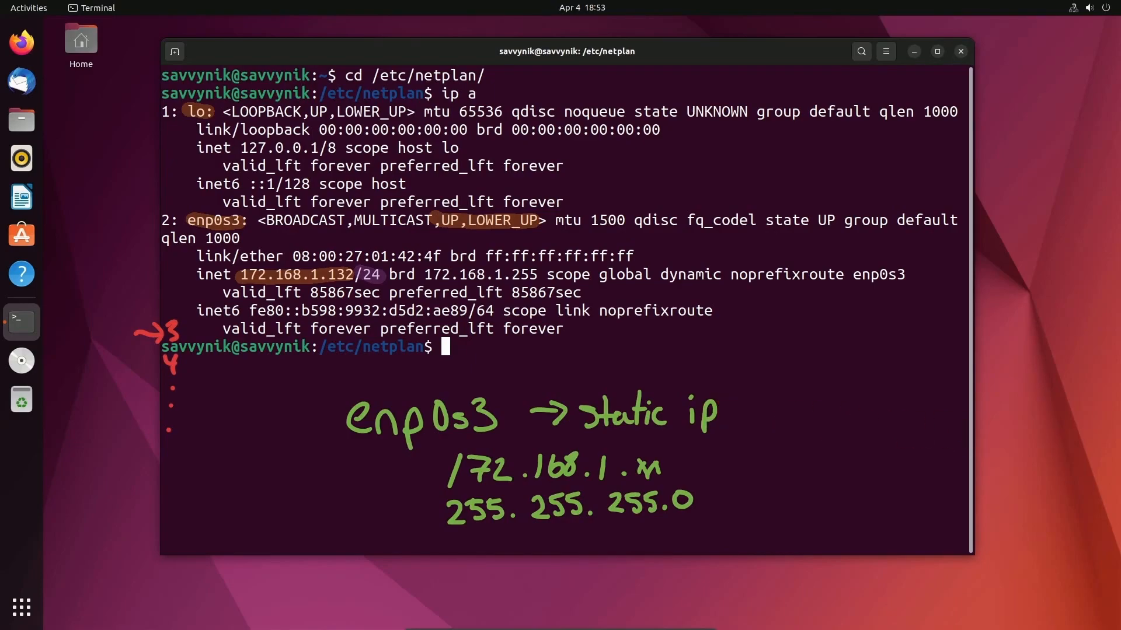
# - List /etc/netplan, copy the 01-network-manager-all.yaml name, and clear the screen
pyautogui.write('s')
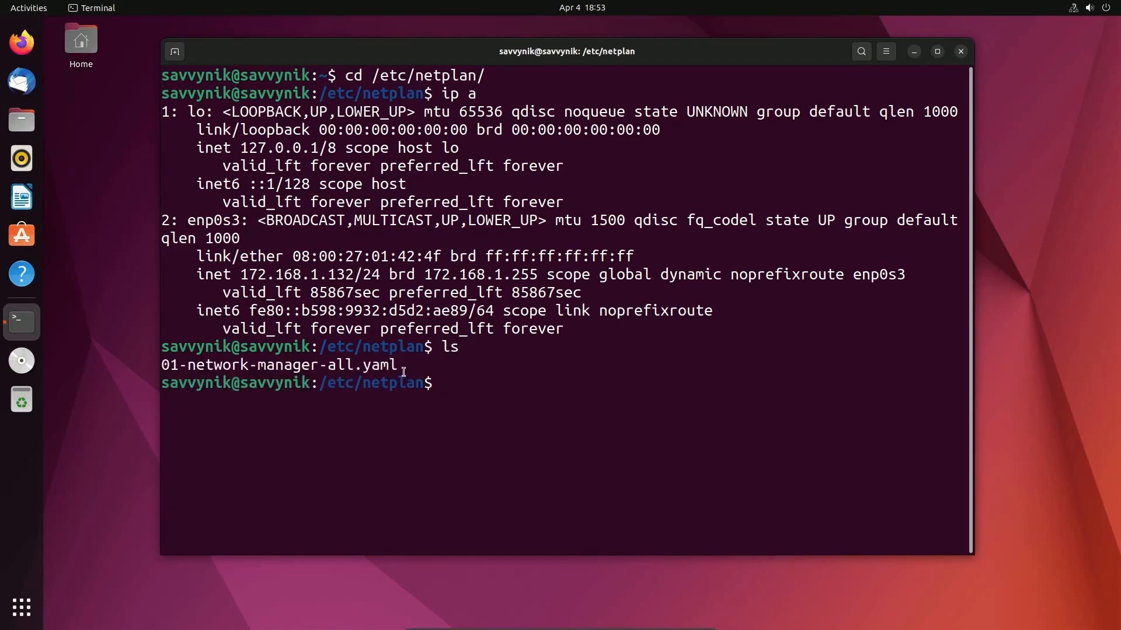
pyautogui.doubleClick(277, 364)
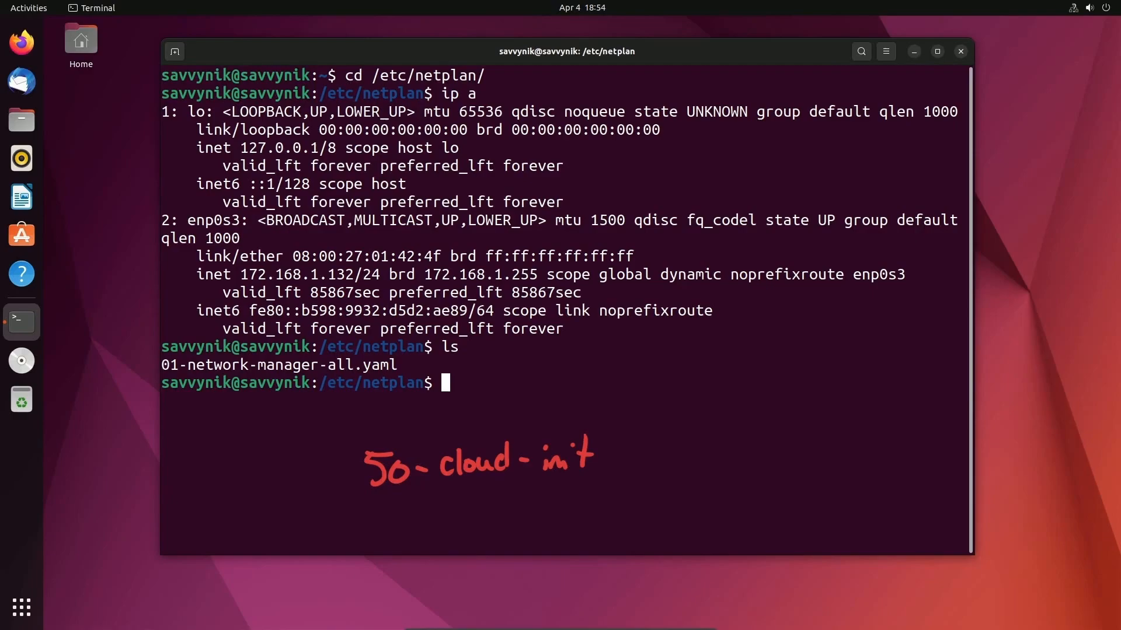
pyautogui.moveTo(395, 366)
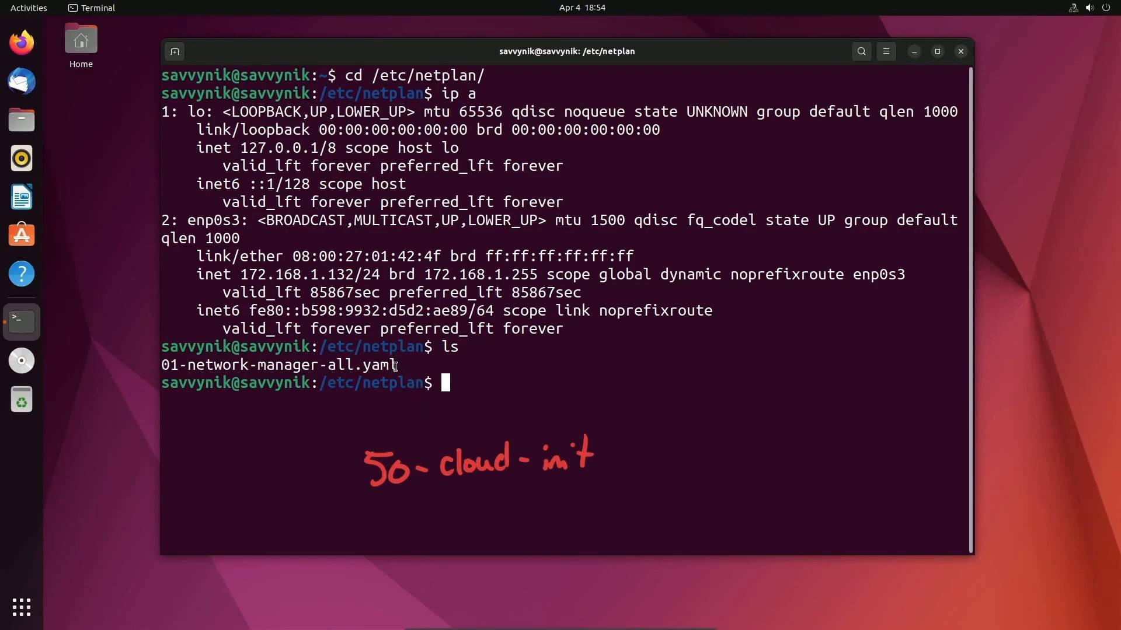
pyautogui.doubleClick(279, 364)
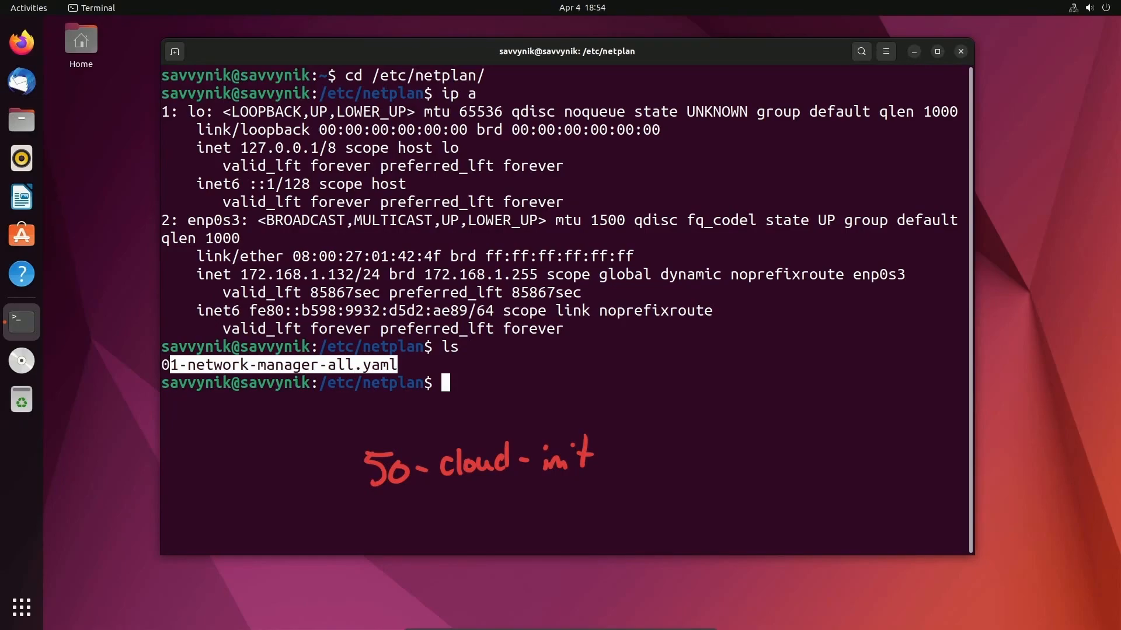
pyautogui.write('01-')
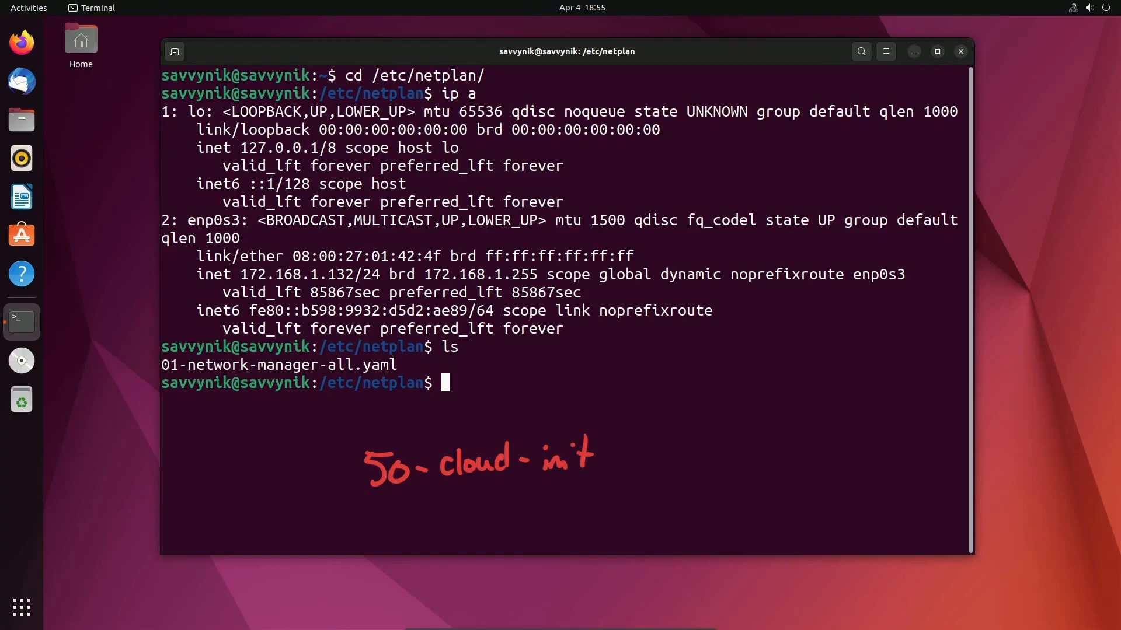
pyautogui.moveTo(596, 453)
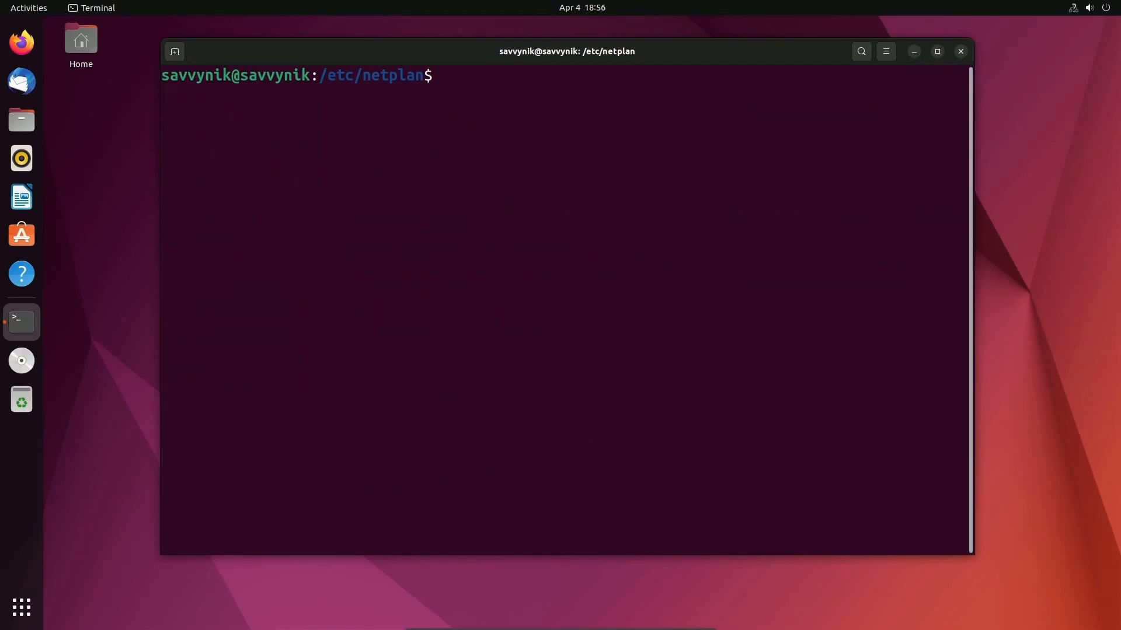
# - Open 01-network-manager-all.yaml in nano with sudo, entering the password
pyautogui.write('sudo')
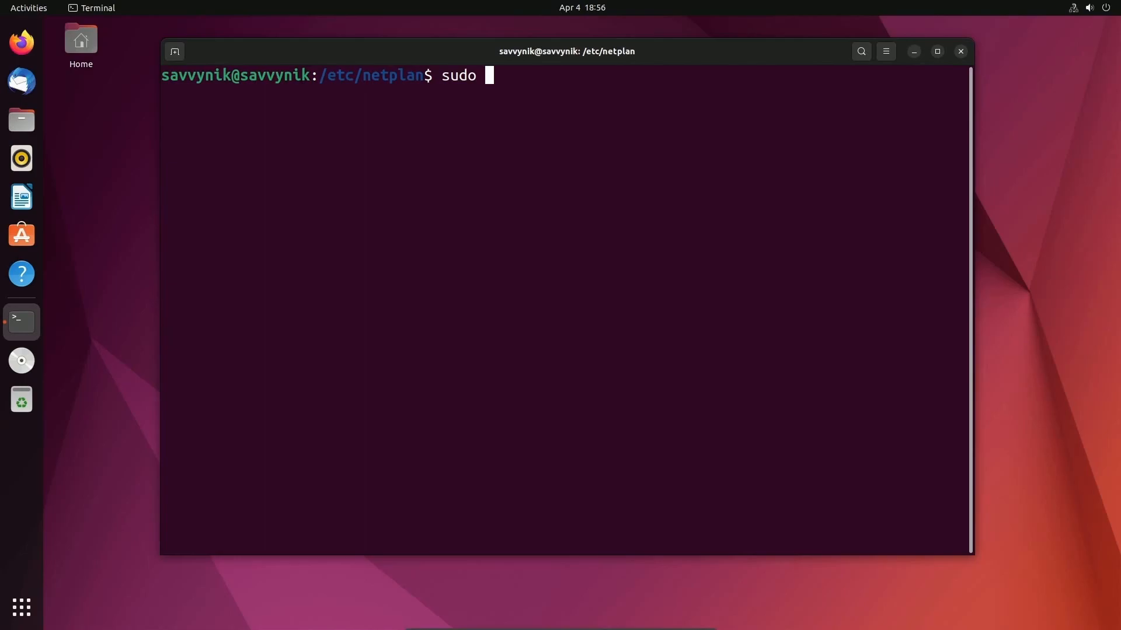
pyautogui.write('nano')
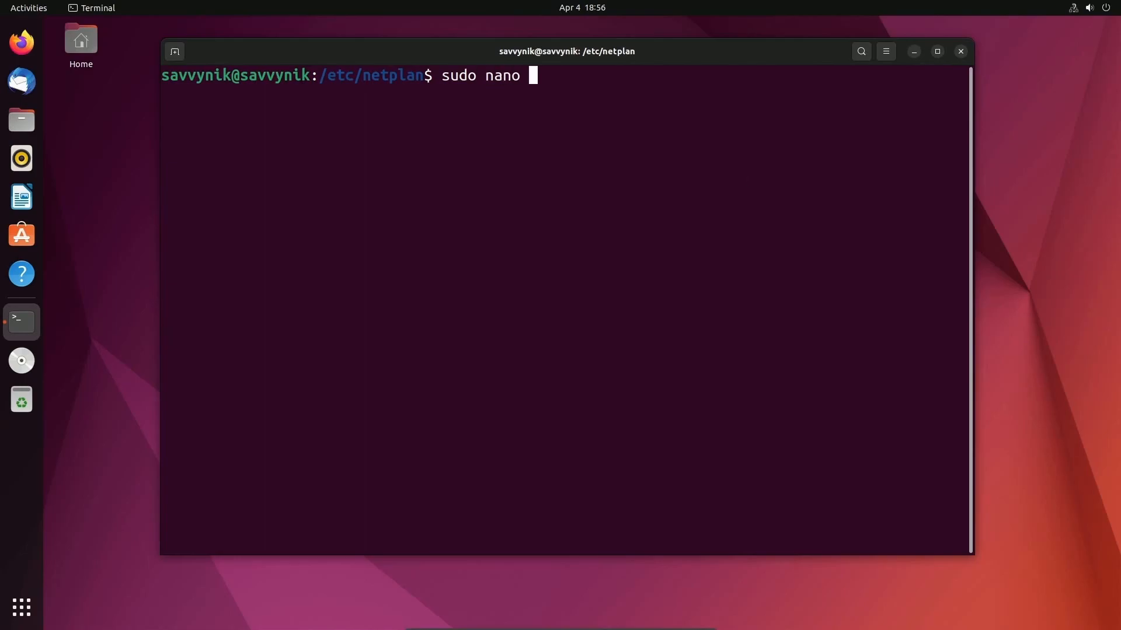
pyautogui.write('01-')
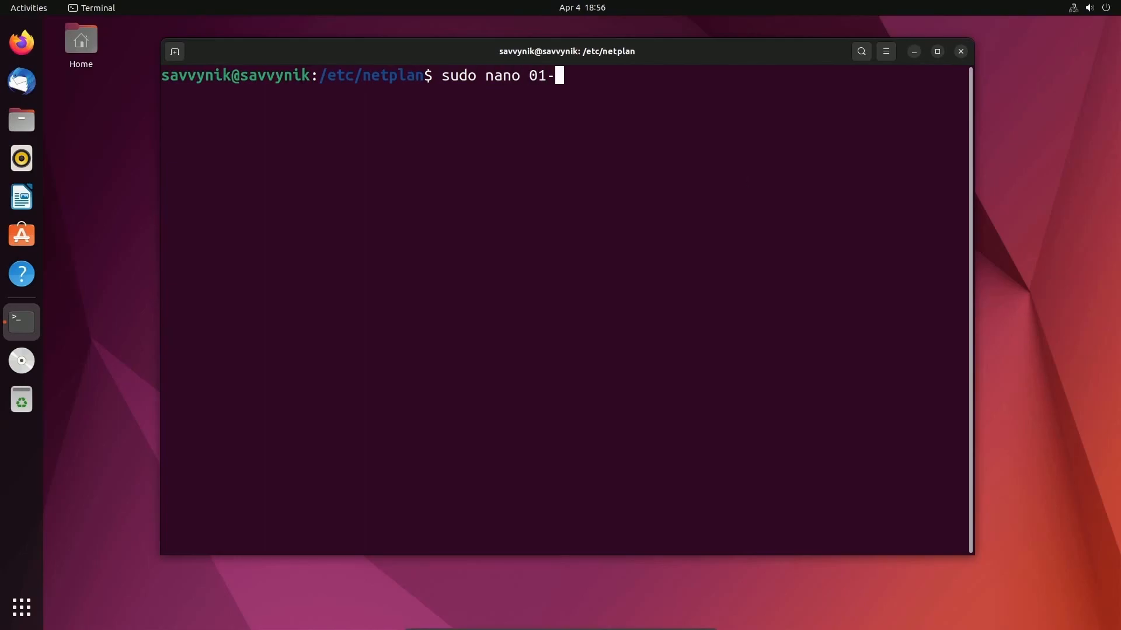
pyautogui.write('network-manager-all.yaml')
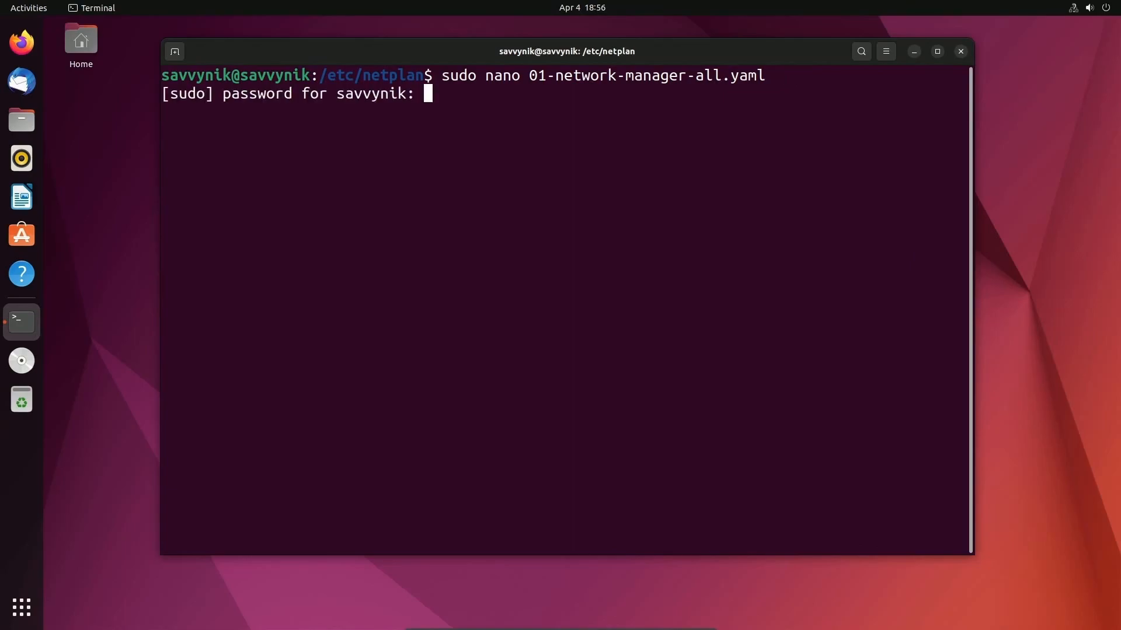
pyautogui.press('Return')
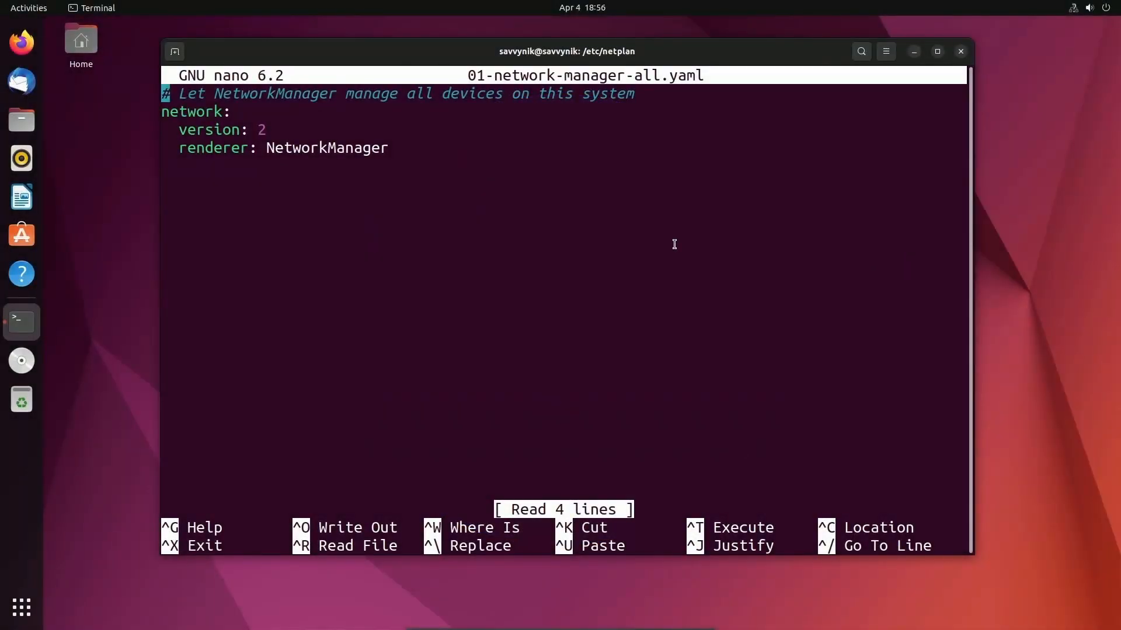
# - Add an 'ethernets:' key beneath the renderer line and start a new line
pyautogui.doubleClick(191, 111)
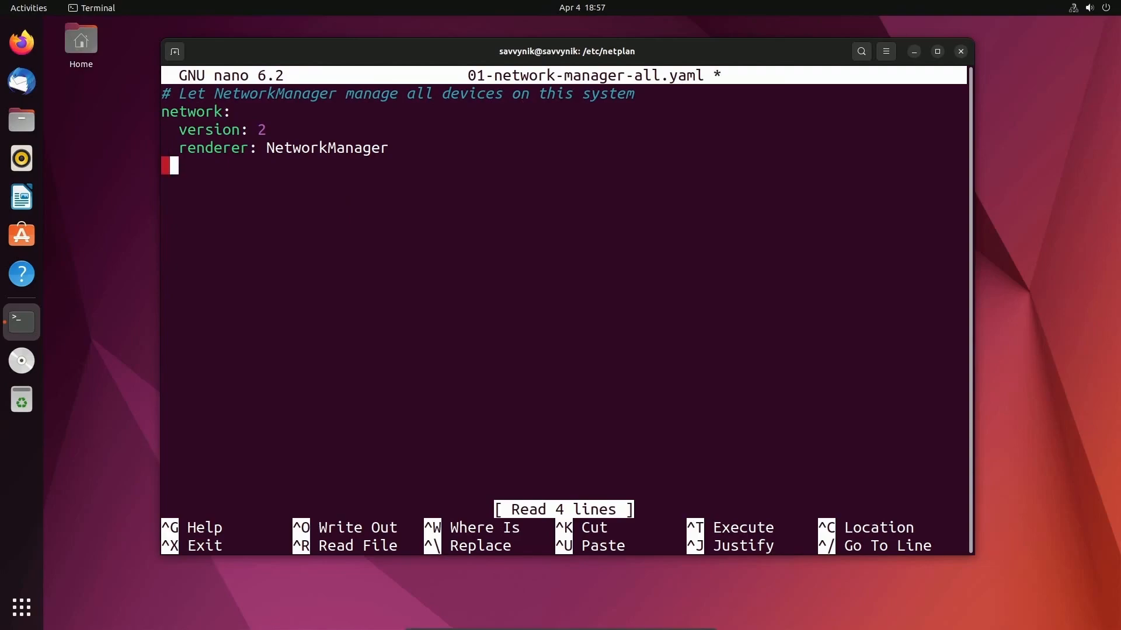
pyautogui.write('et')
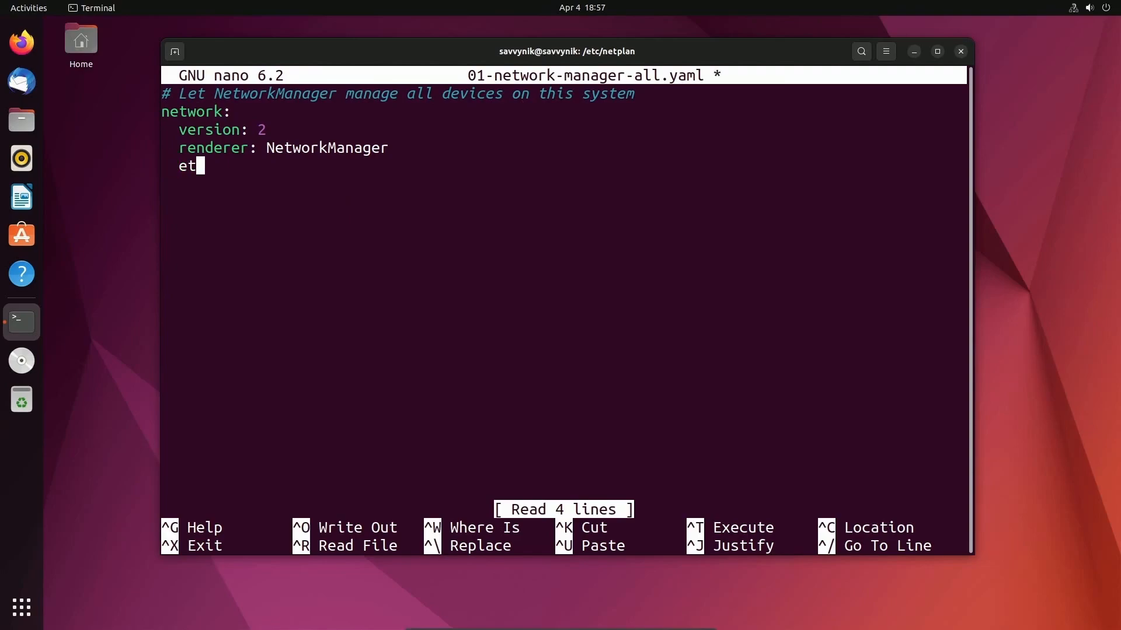
pyautogui.write('hernets:')
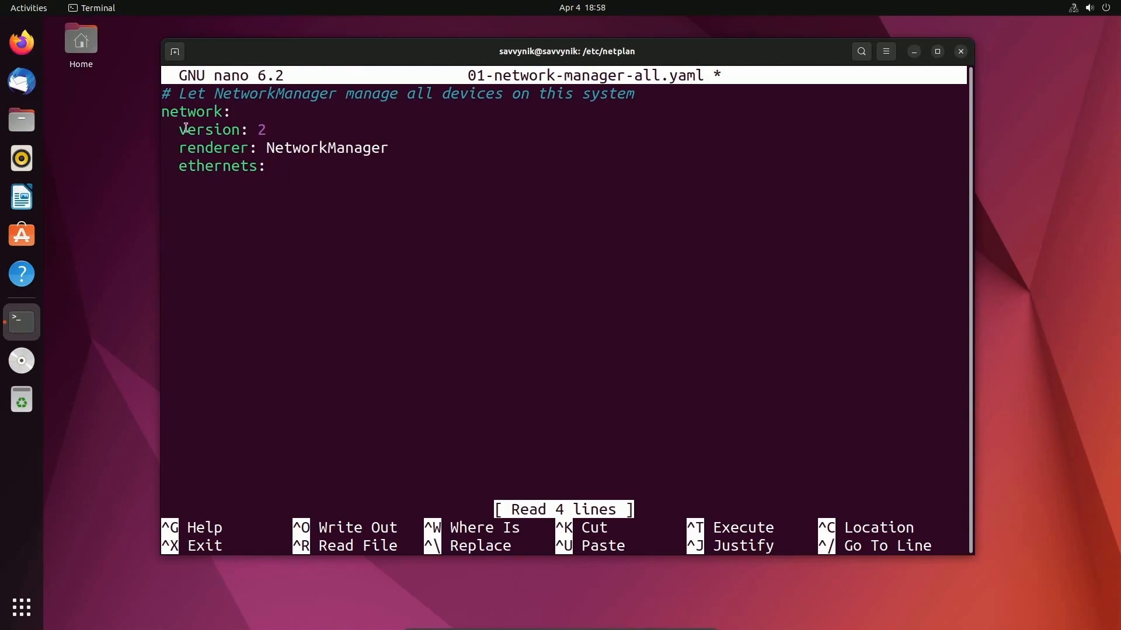
pyautogui.moveTo(376, 239)
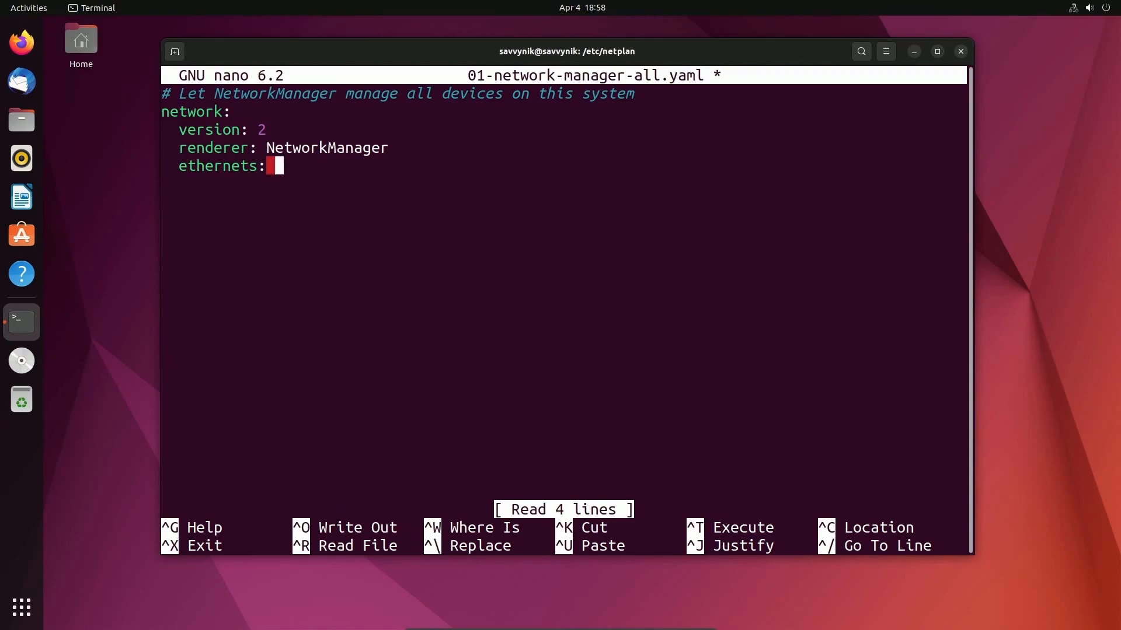
pyautogui.press('Enter')
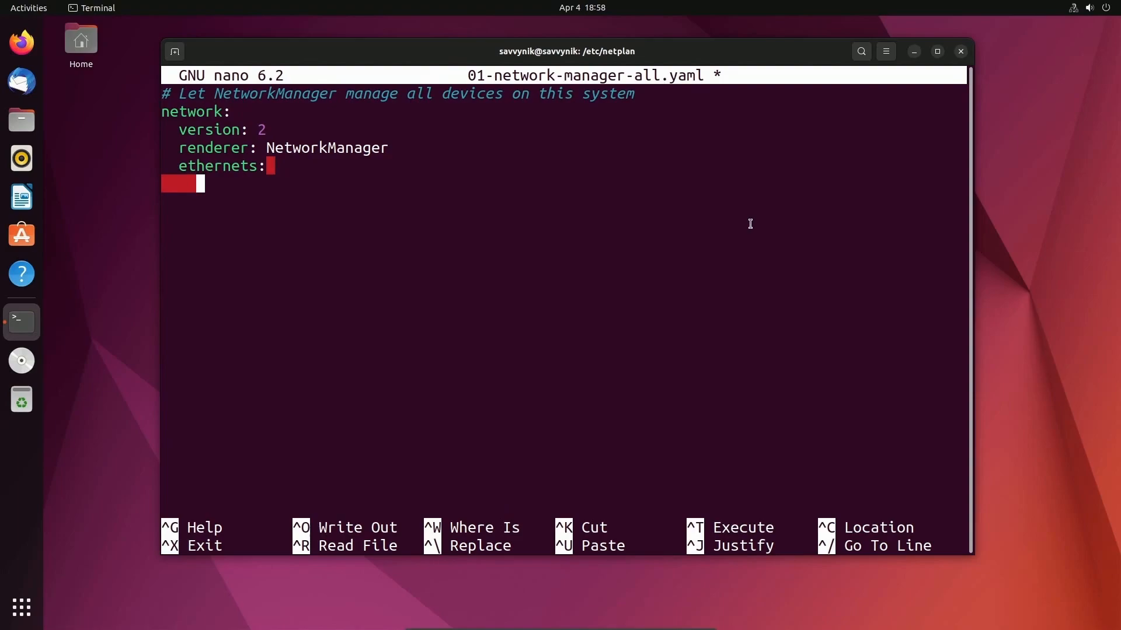
# - Add the enp0s3 interface under ethernets with 'dhcp4: no'
pyautogui.write('enp')
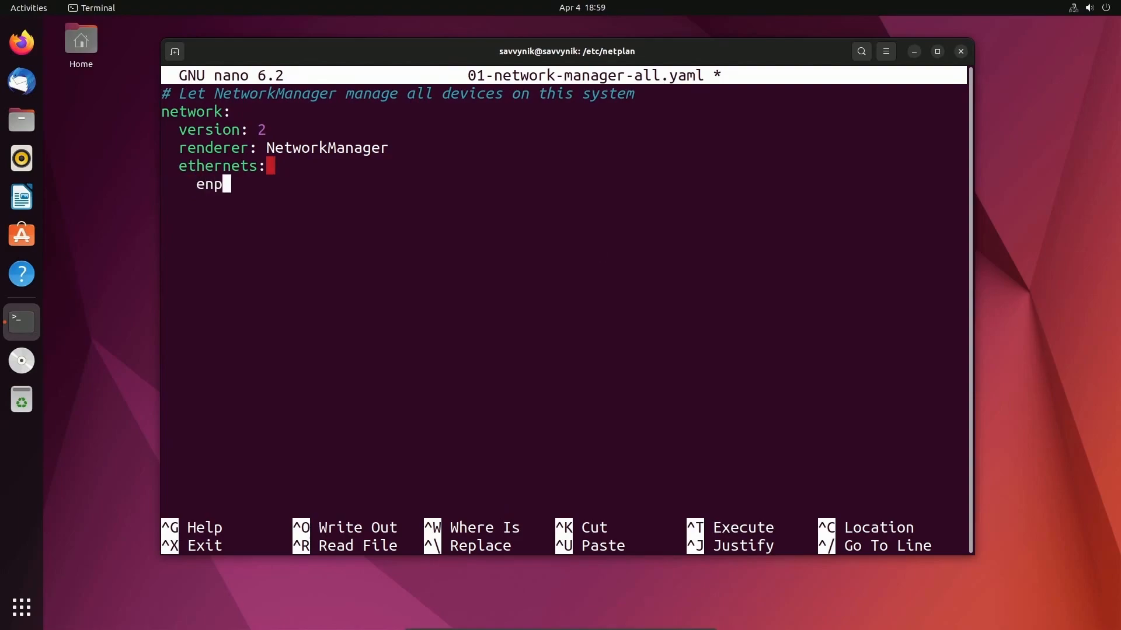
pyautogui.write('0s3')
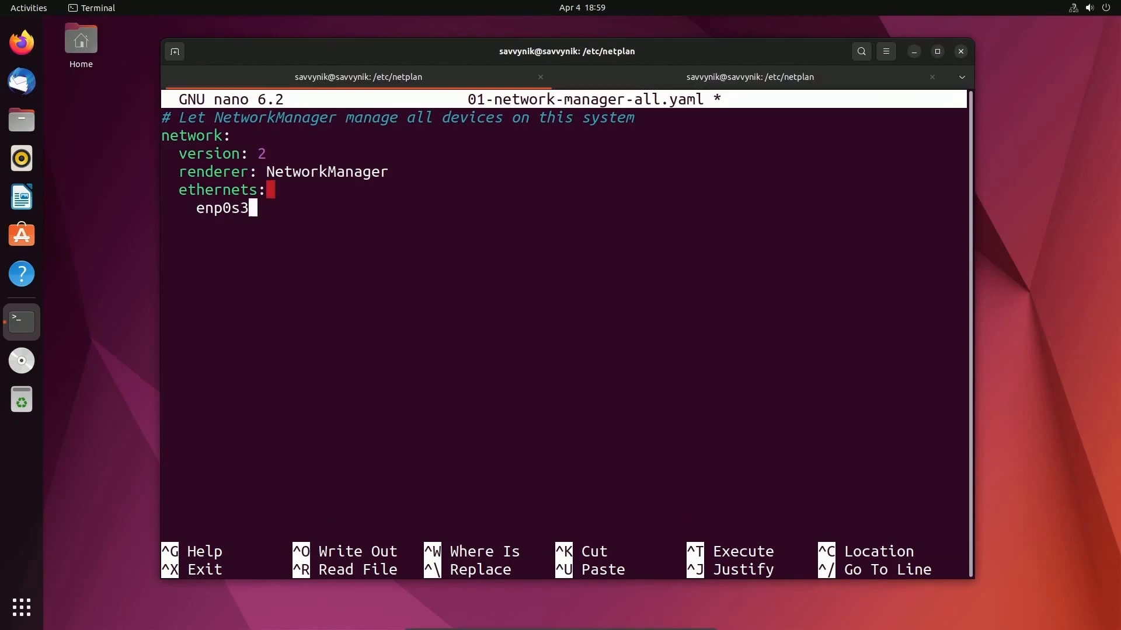
pyautogui.write(':')
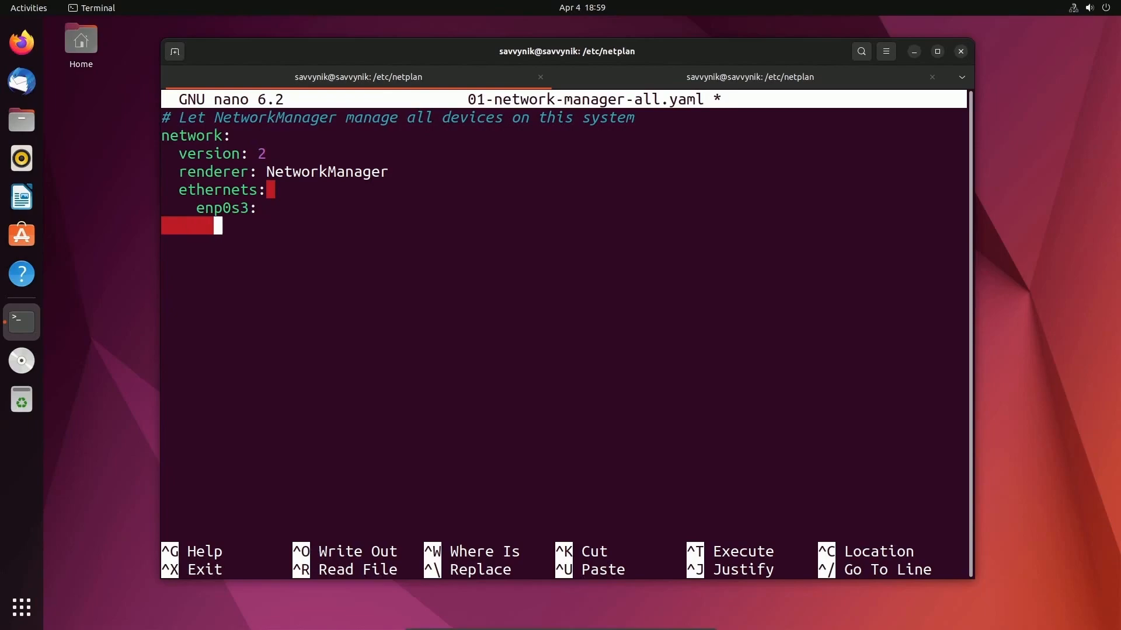
pyautogui.write('d')
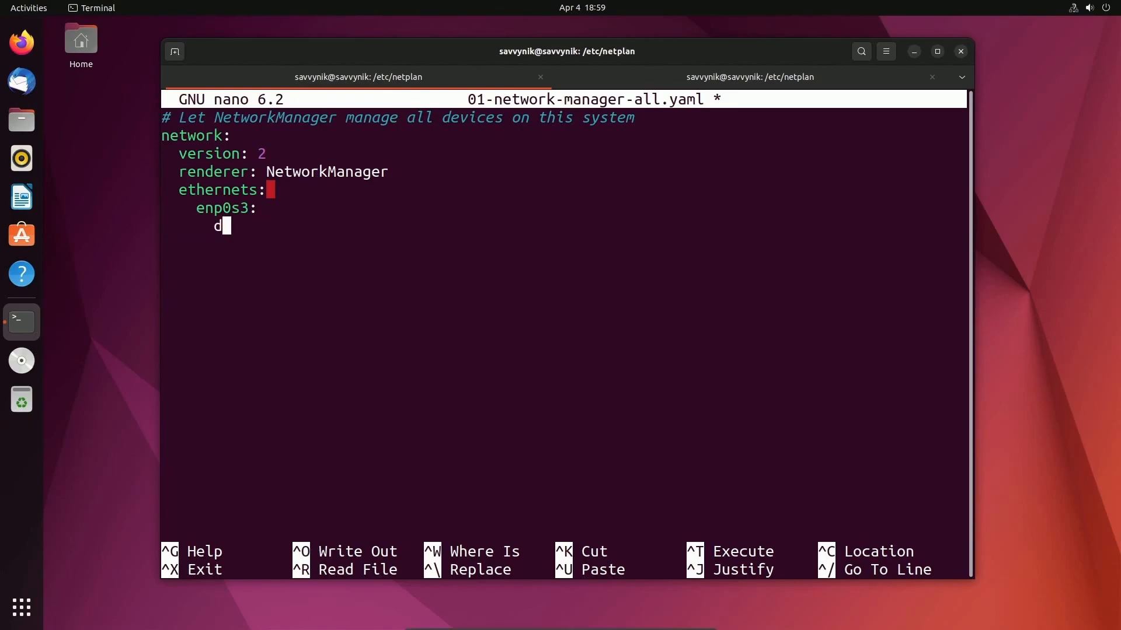
pyautogui.write('hcp4:')
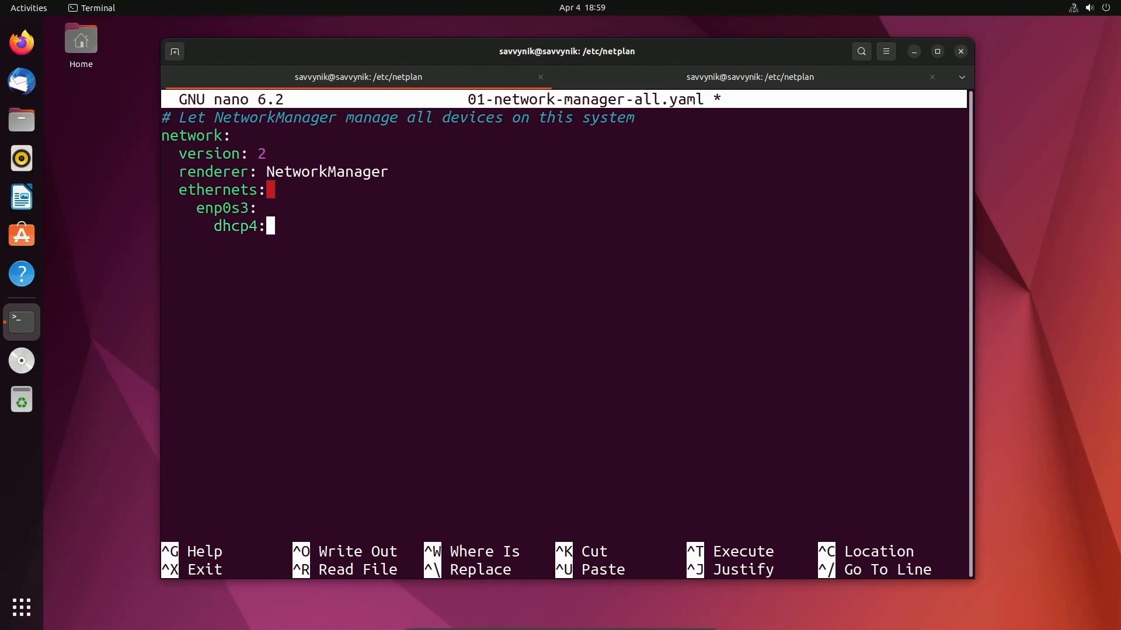
pyautogui.write('no')
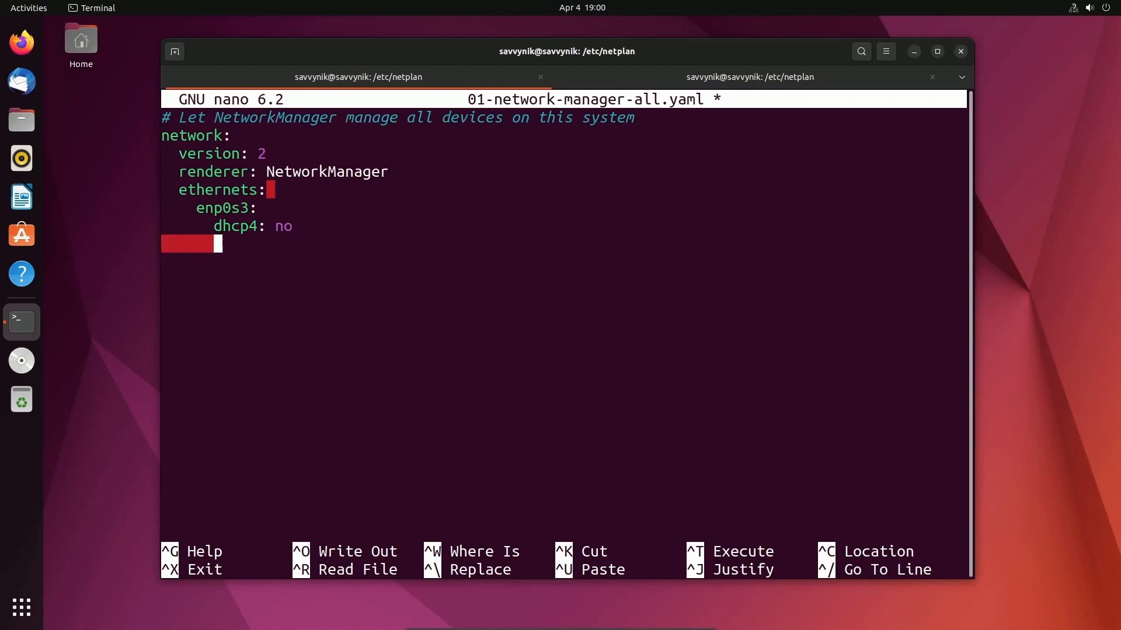
# - Give enp0s3 the static address [172.168.1.4/24]
pyautogui.write('addresses:')
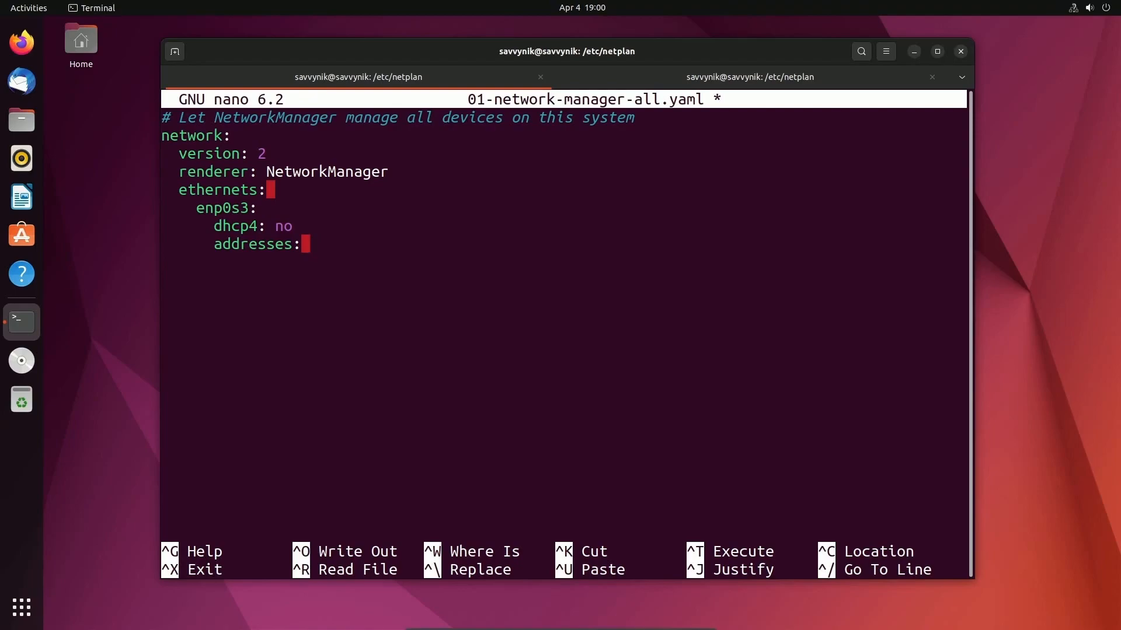
pyautogui.write('[172.16')
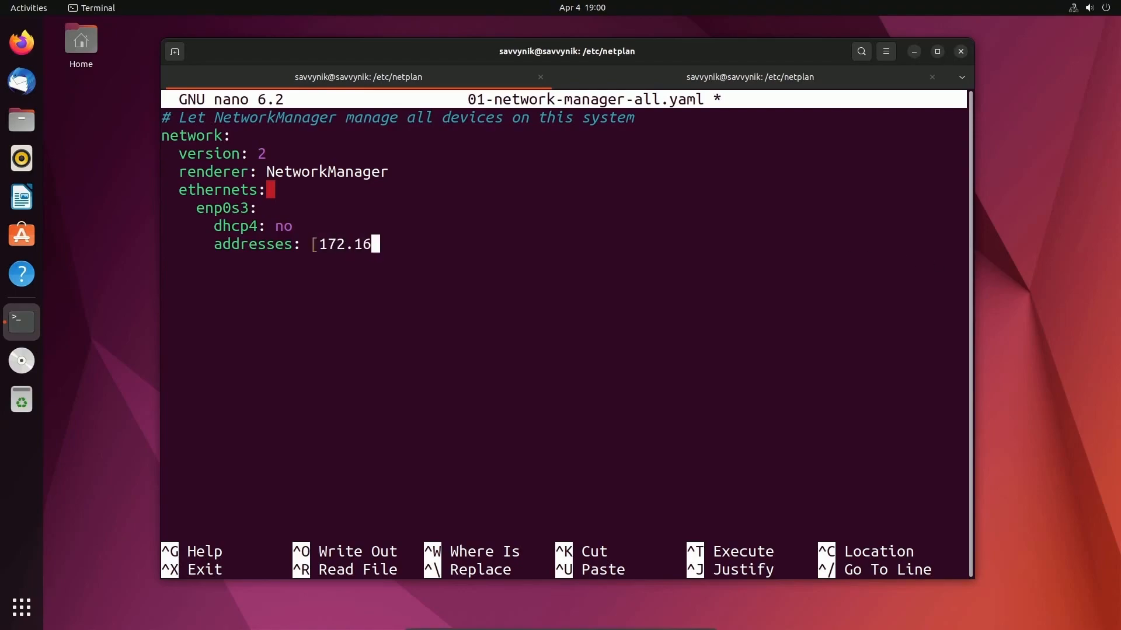
pyautogui.write('8.1.')
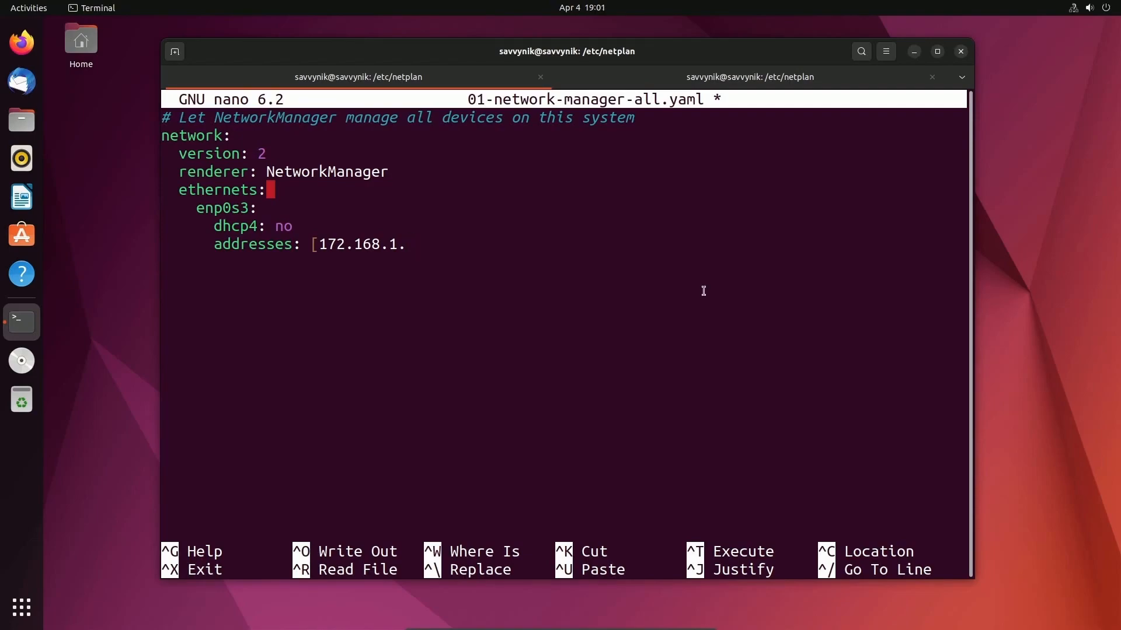
pyautogui.write('4')
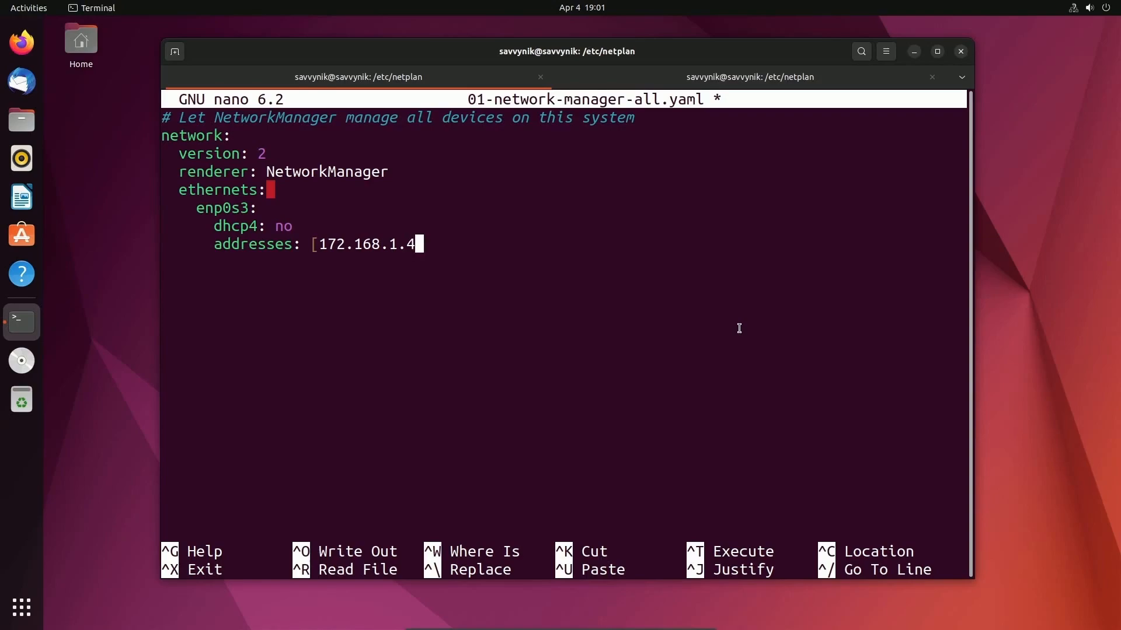
pyautogui.write('/24')
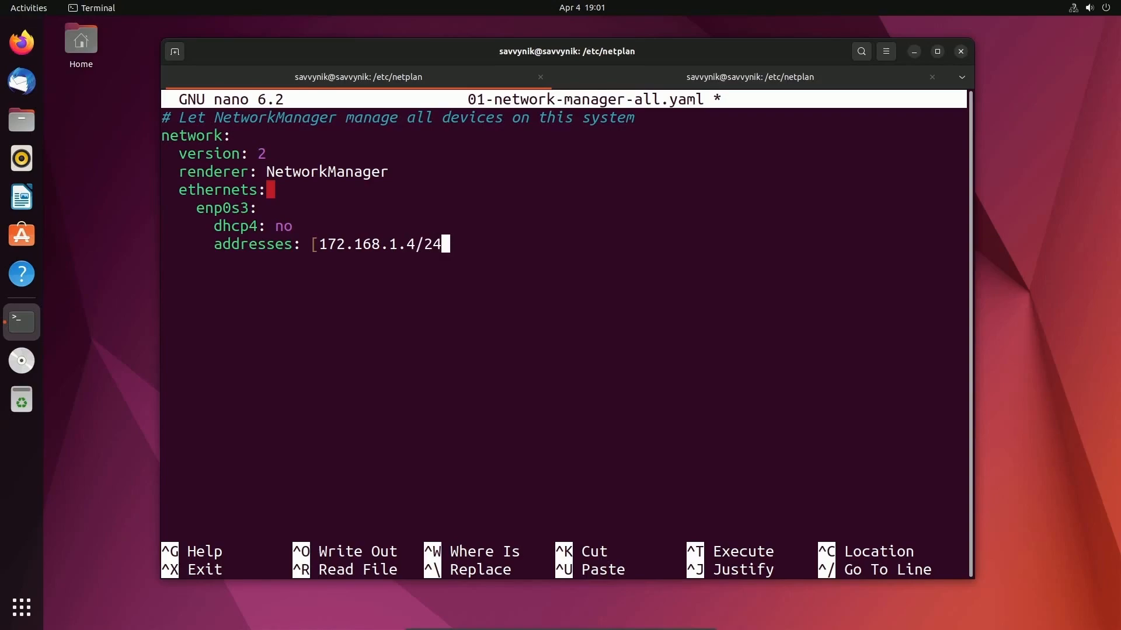
pyautogui.write(']')
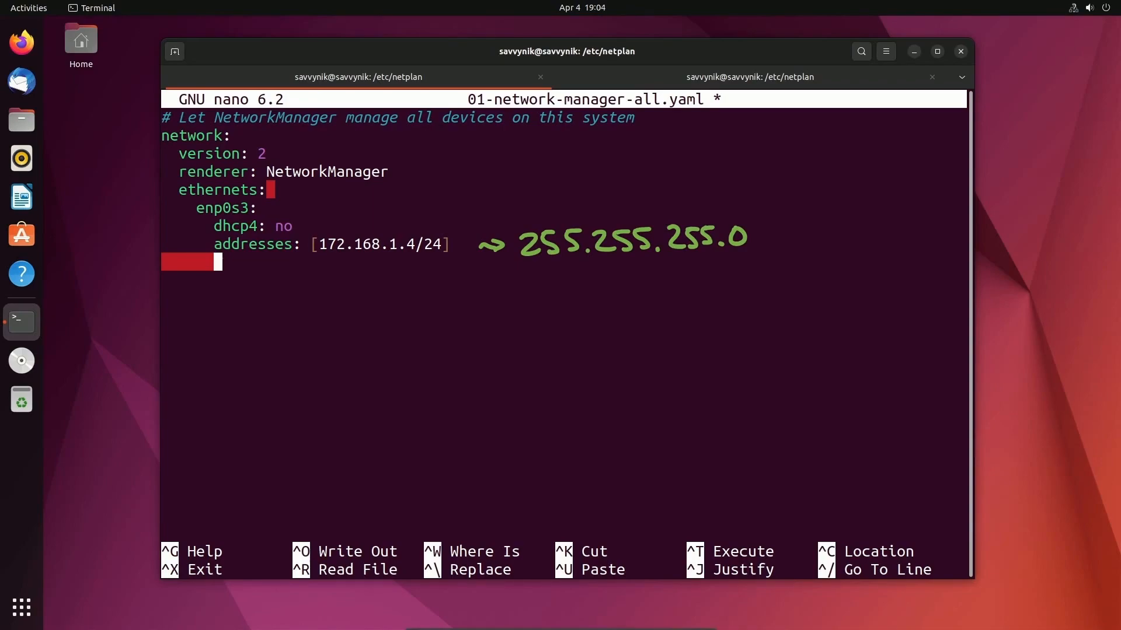
pyautogui.moveTo(484, 375)
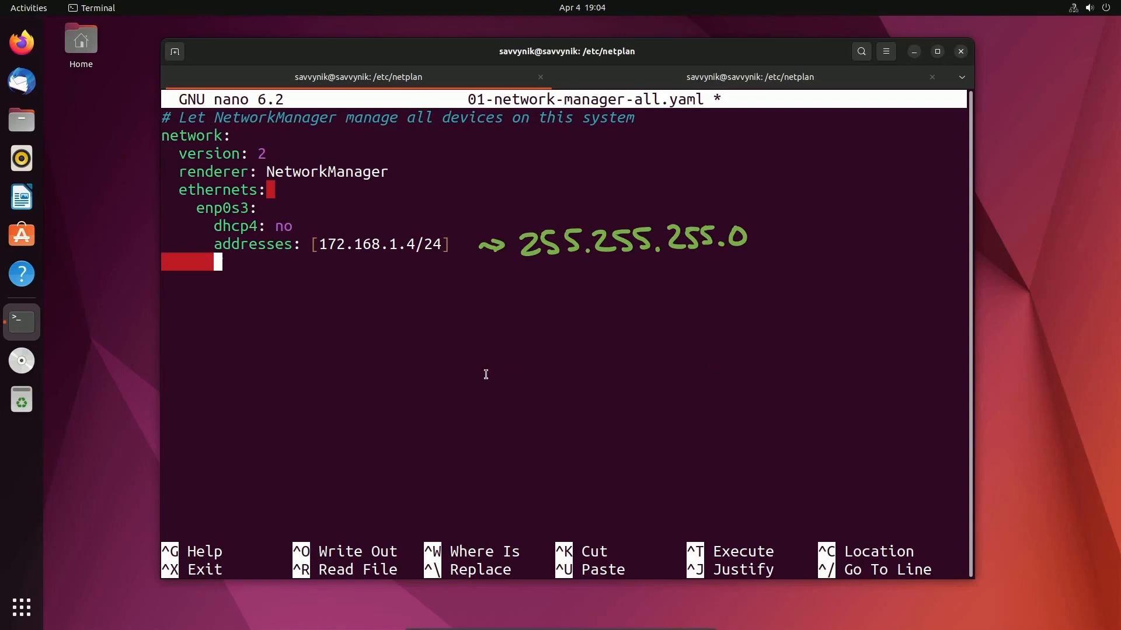
pyautogui.moveTo(432, 446)
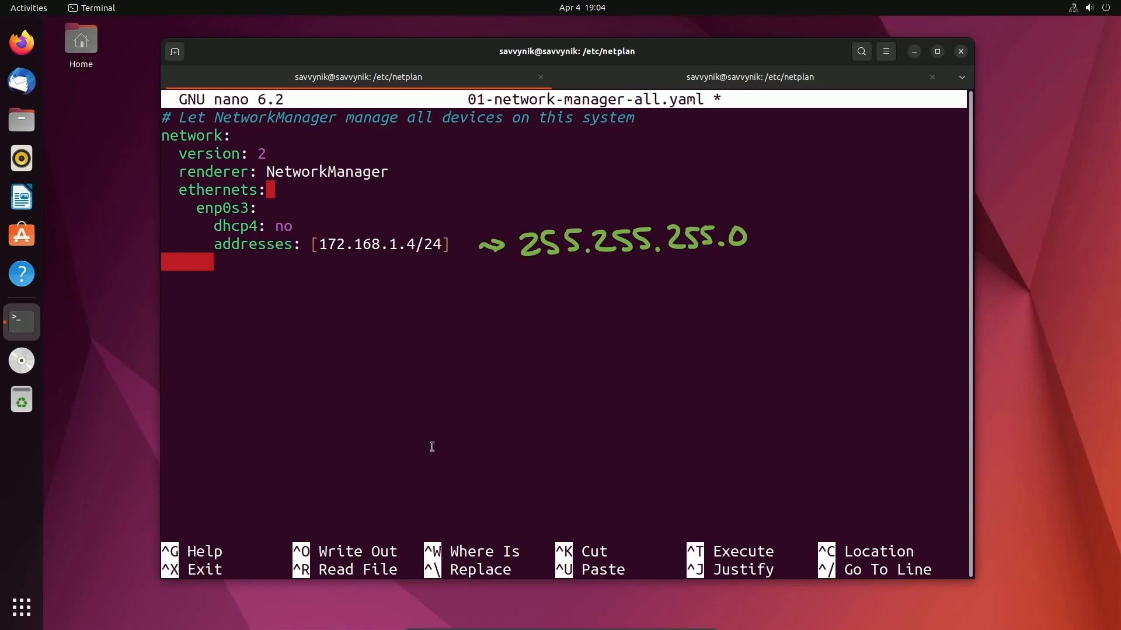
# - Add a routes entry 'to: default' via 172.168.1.1 under enp0s3
pyautogui.write('routes:')
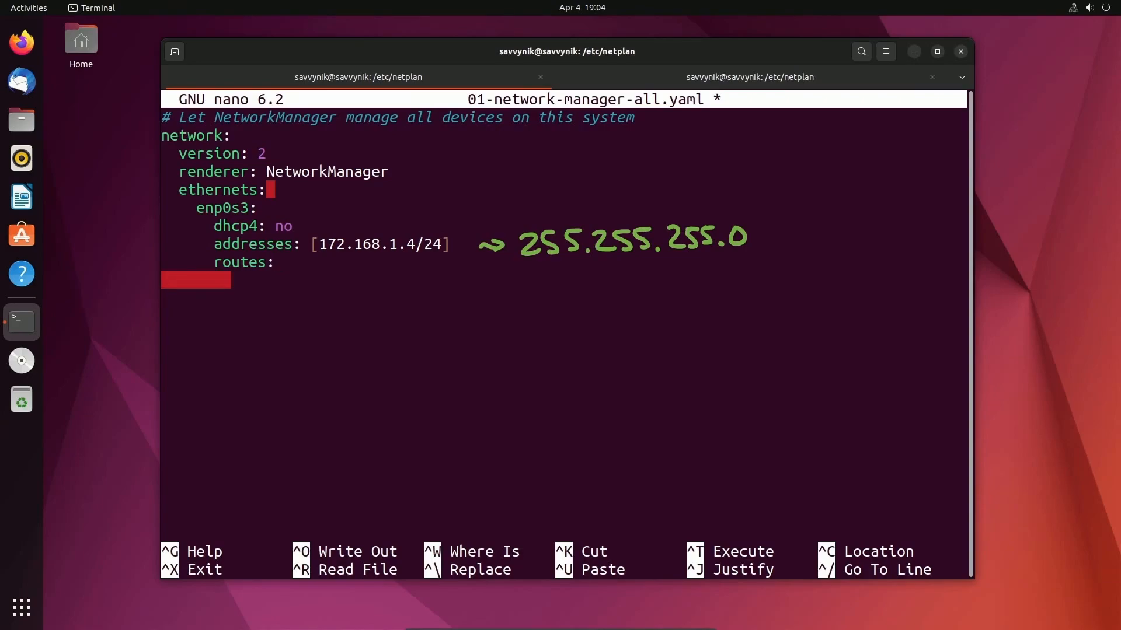
pyautogui.write('-')
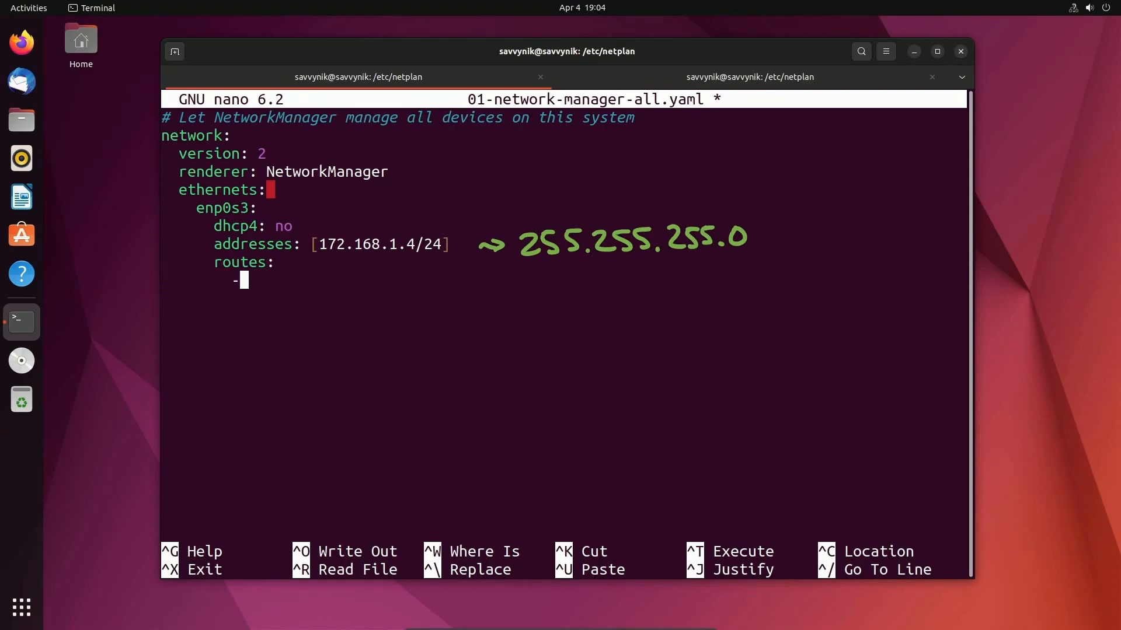
pyautogui.write('to:')
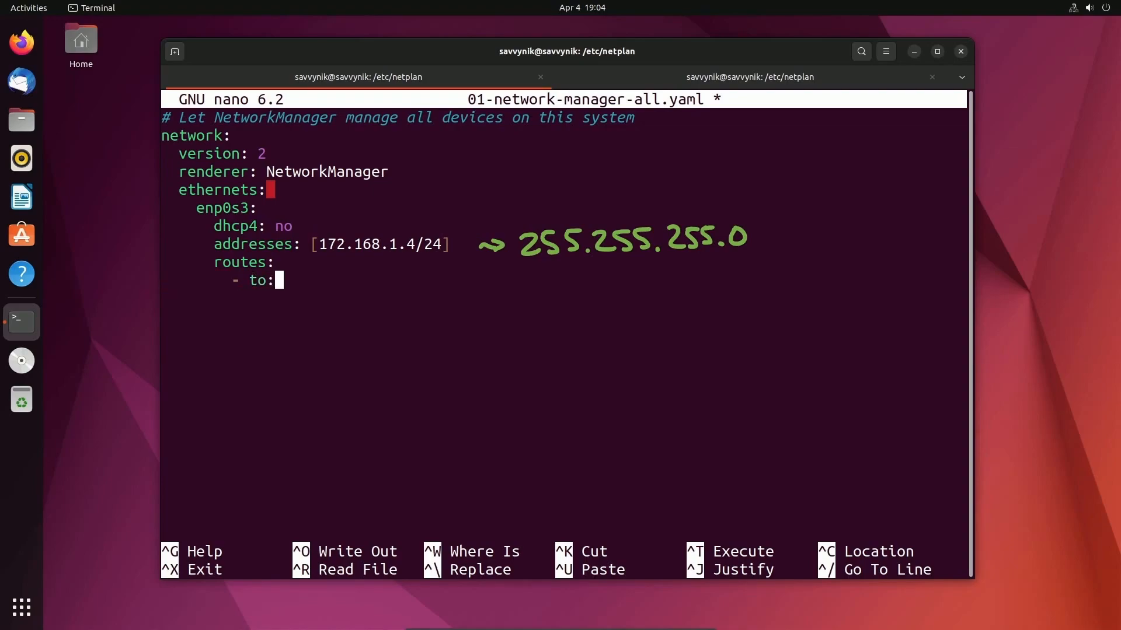
pyautogui.write('default')
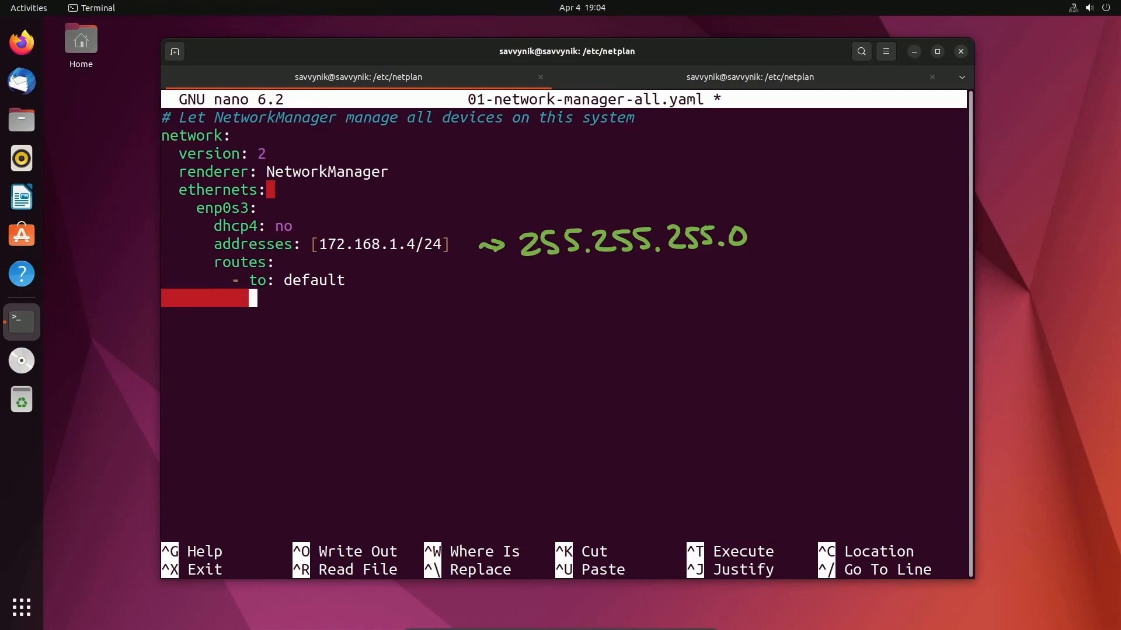
pyautogui.write('via')
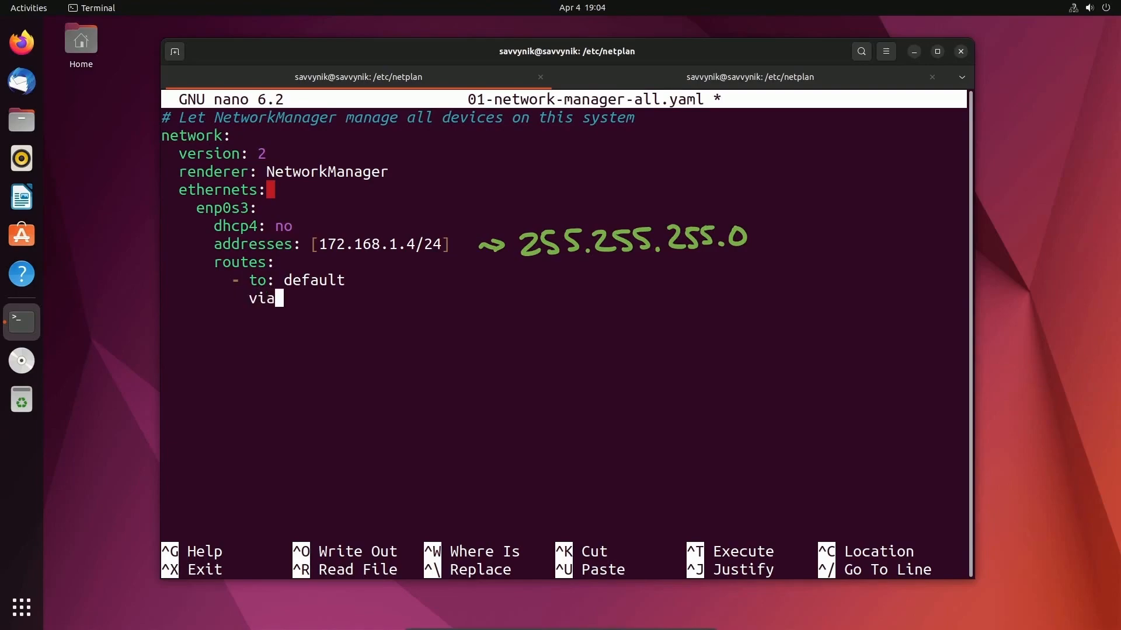
pyautogui.write(':')
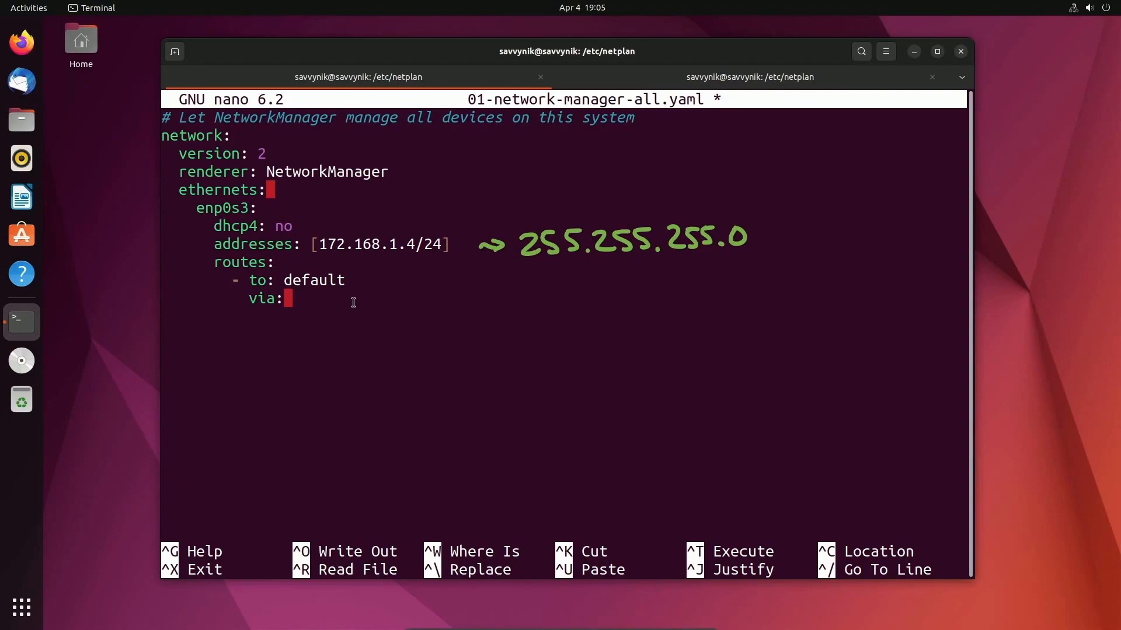
pyautogui.write('172.1')
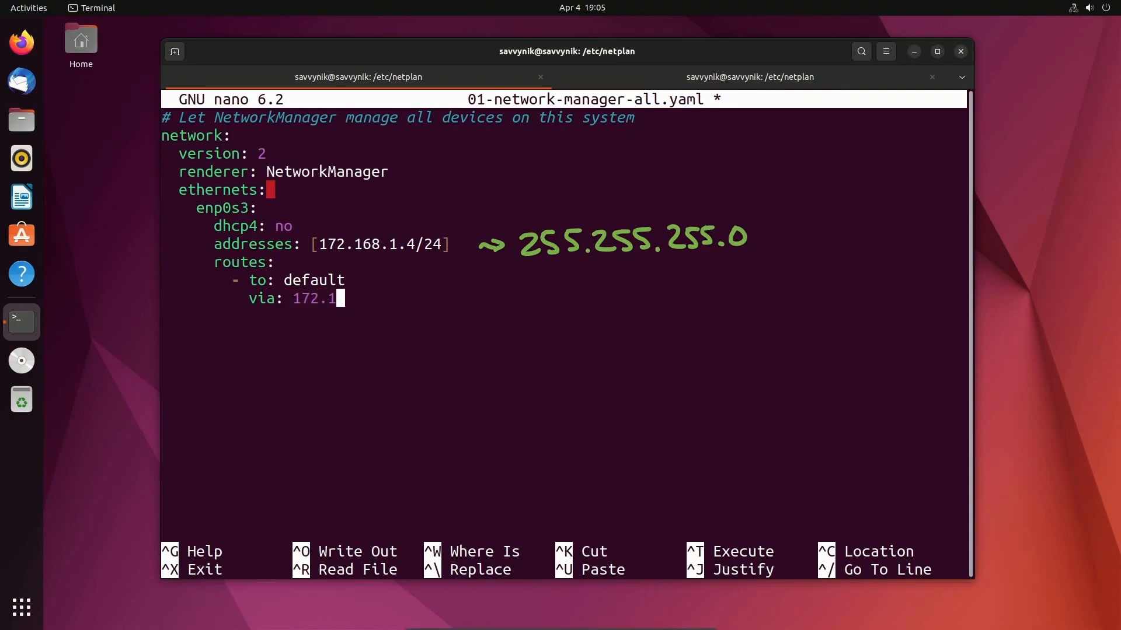
pyautogui.write('68.1.1')
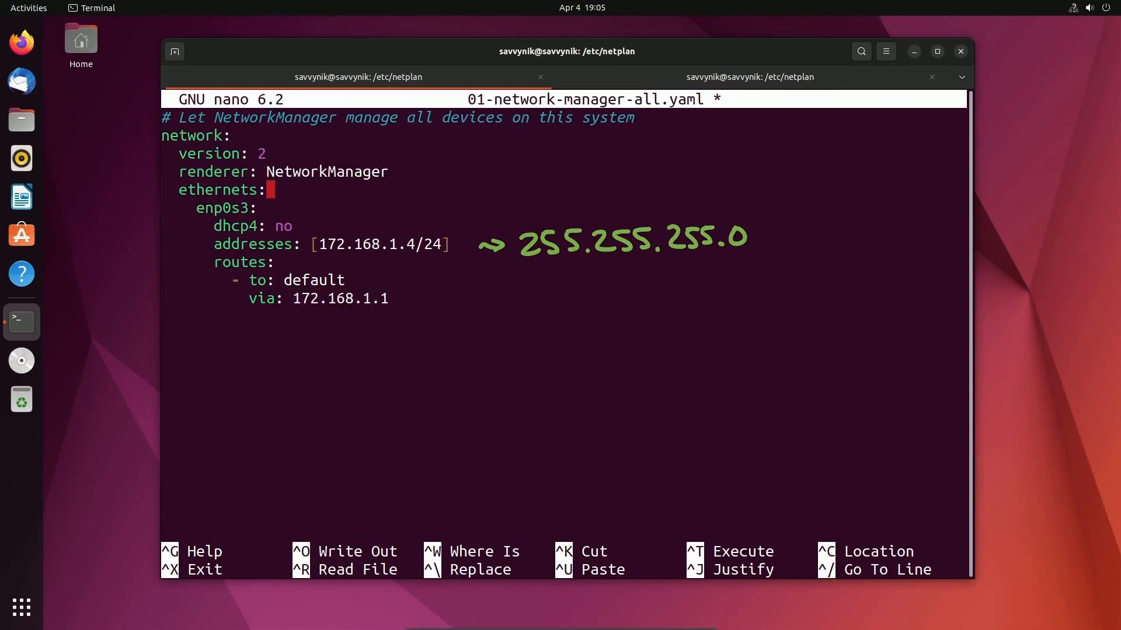
pyautogui.click(391, 299)
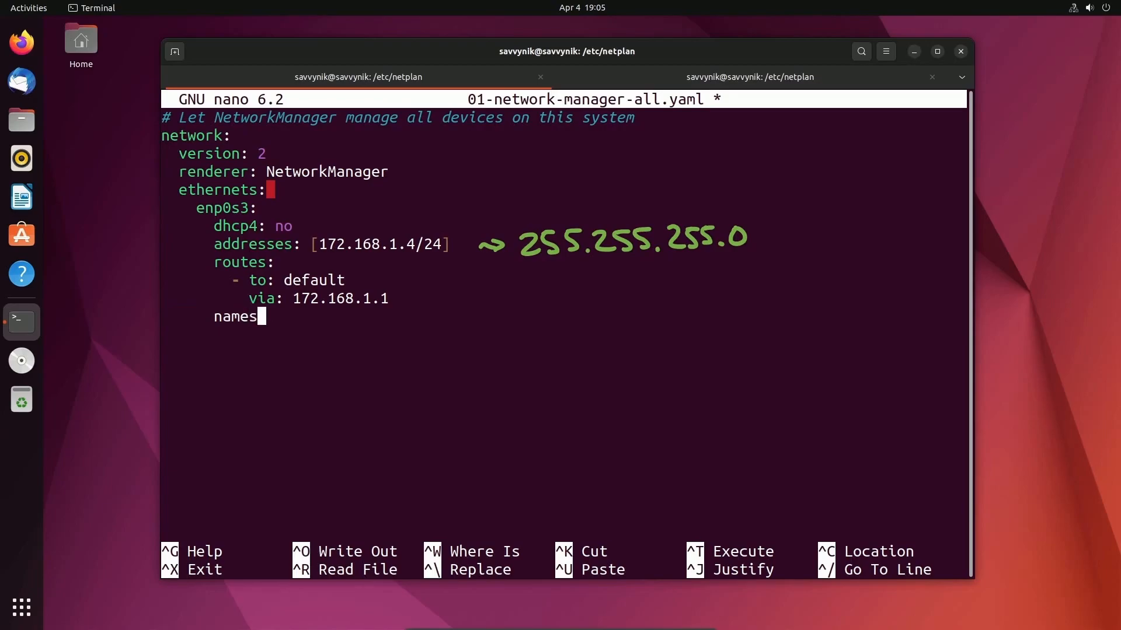
# - Add a nameservers block with addresses [8.8.8.8,8.8.4.4] under enp0s3
pyautogui.write('ervers:')
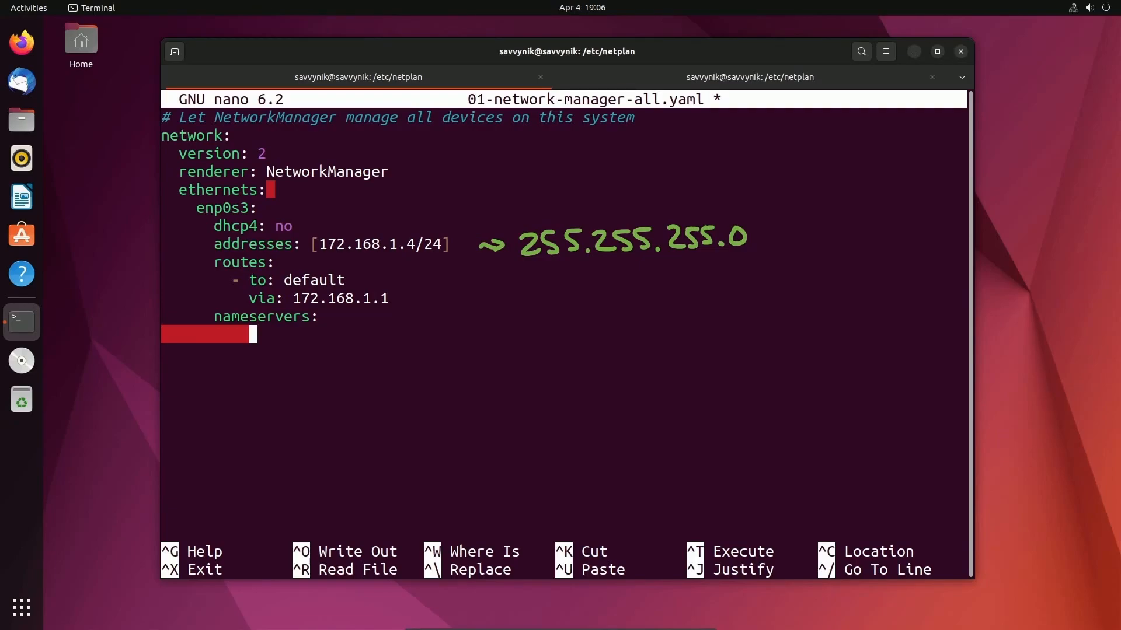
pyautogui.write('a')
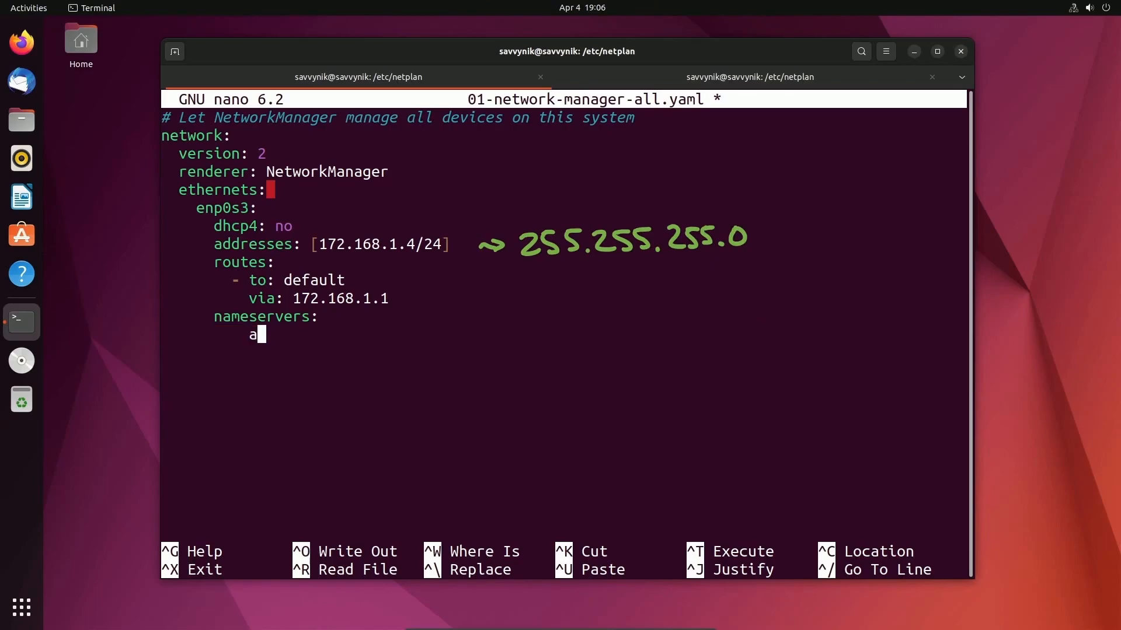
pyautogui.write('ddresses:')
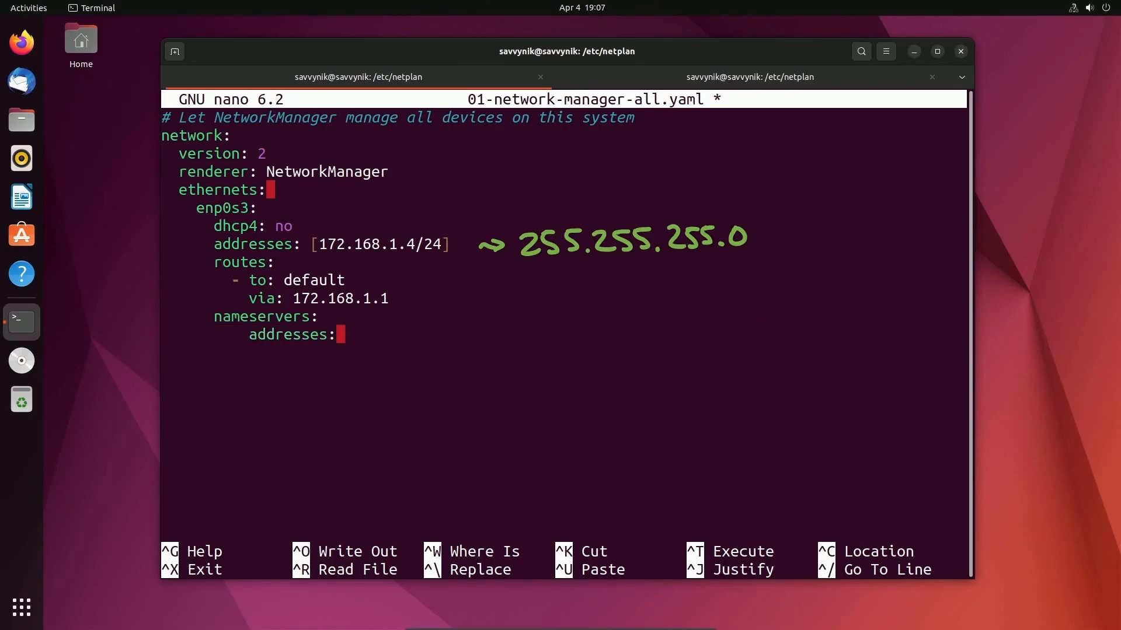
pyautogui.write('[]')
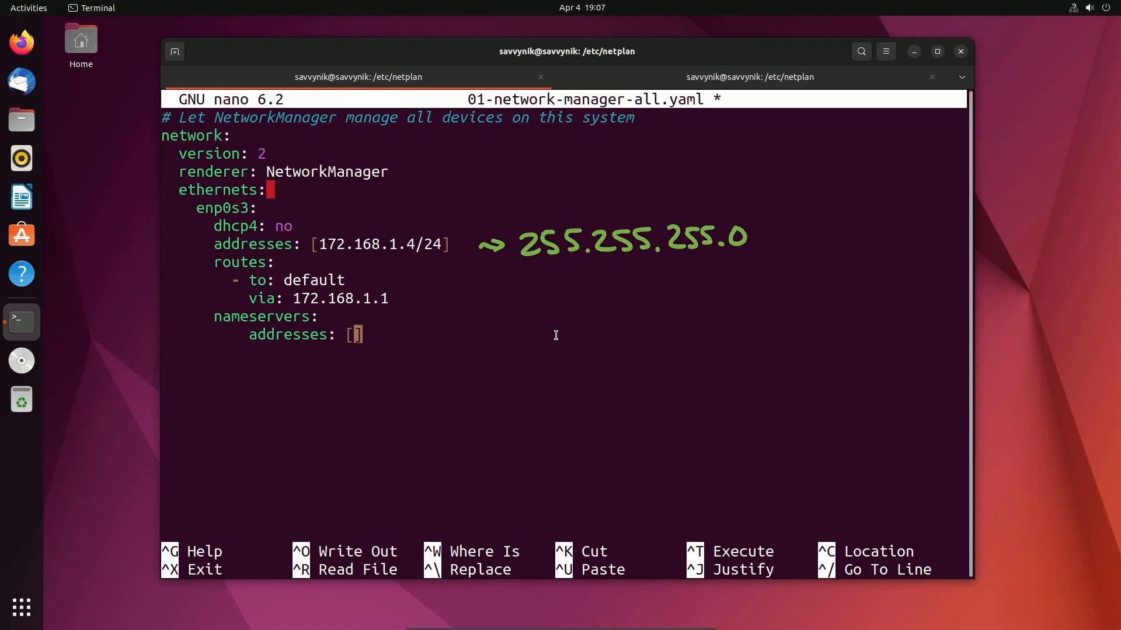
pyautogui.write('8.')
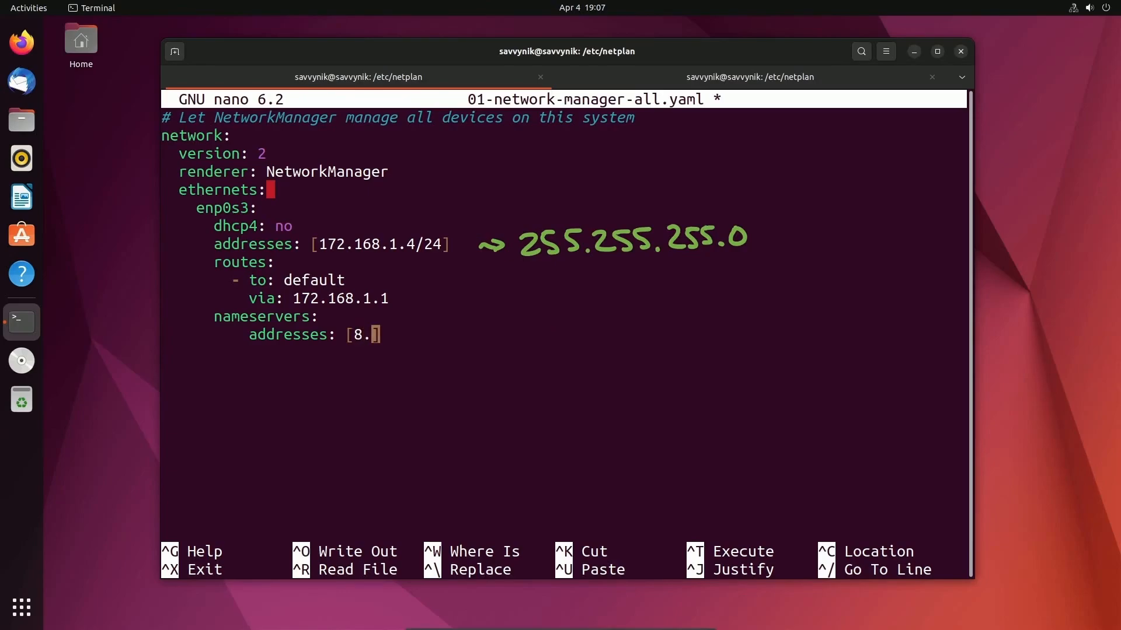
pyautogui.write('8.8.')
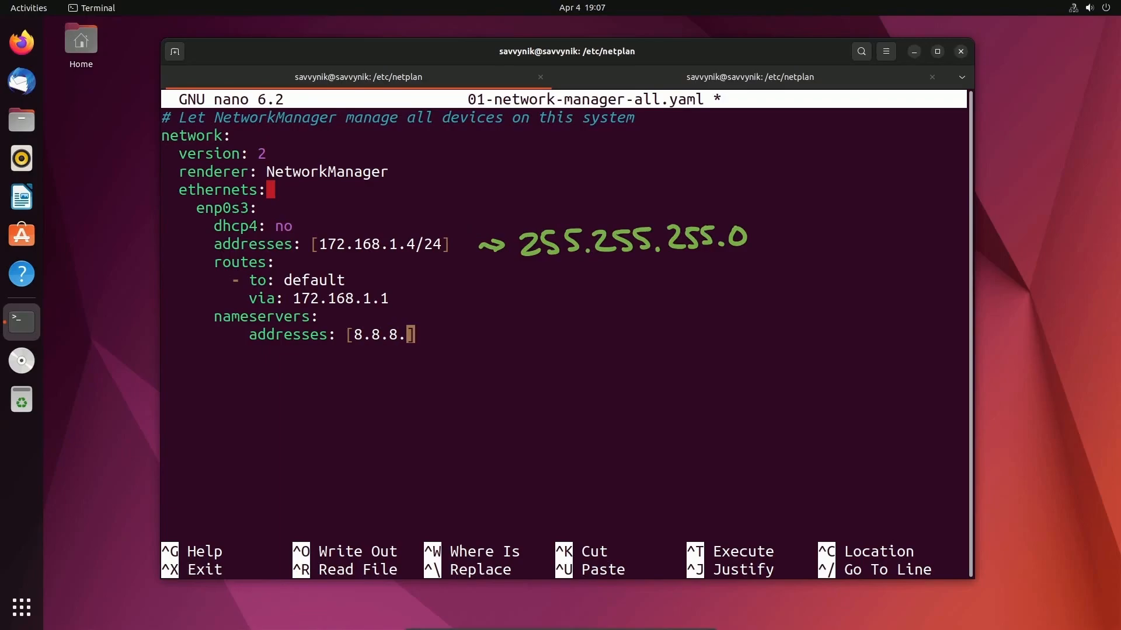
pyautogui.write(',')
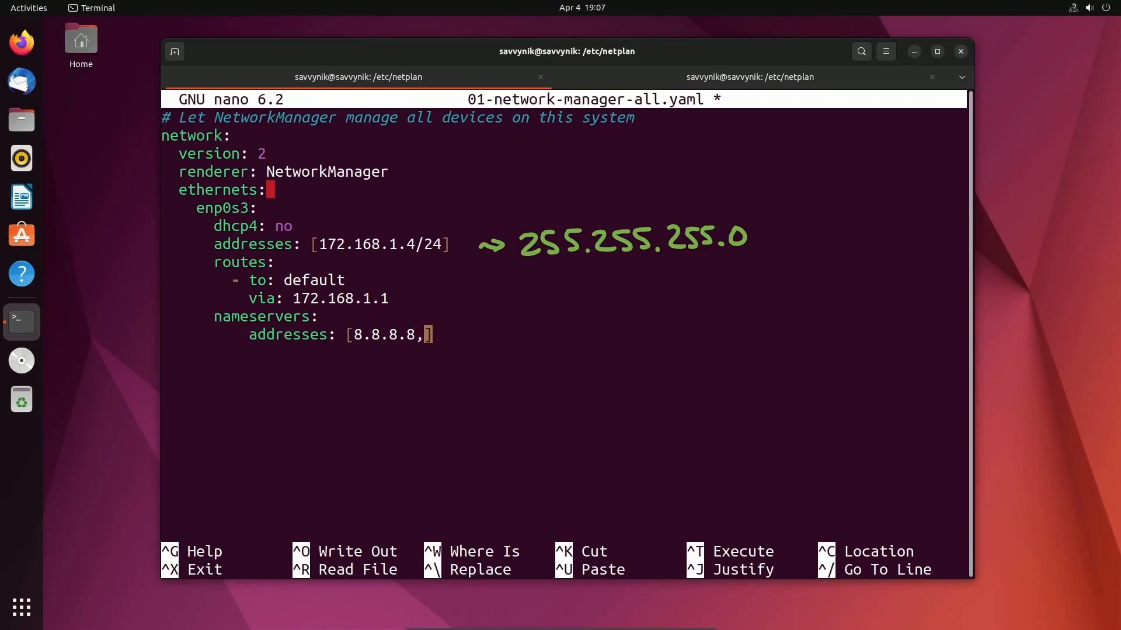
pyautogui.write('8.8.4')
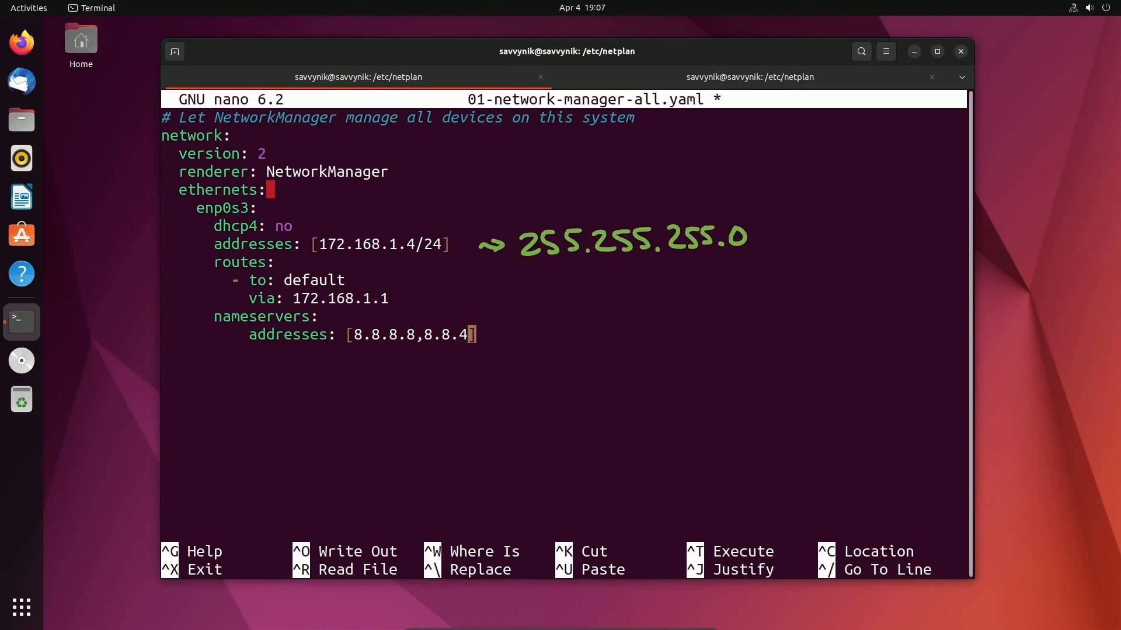
pyautogui.write('.4')
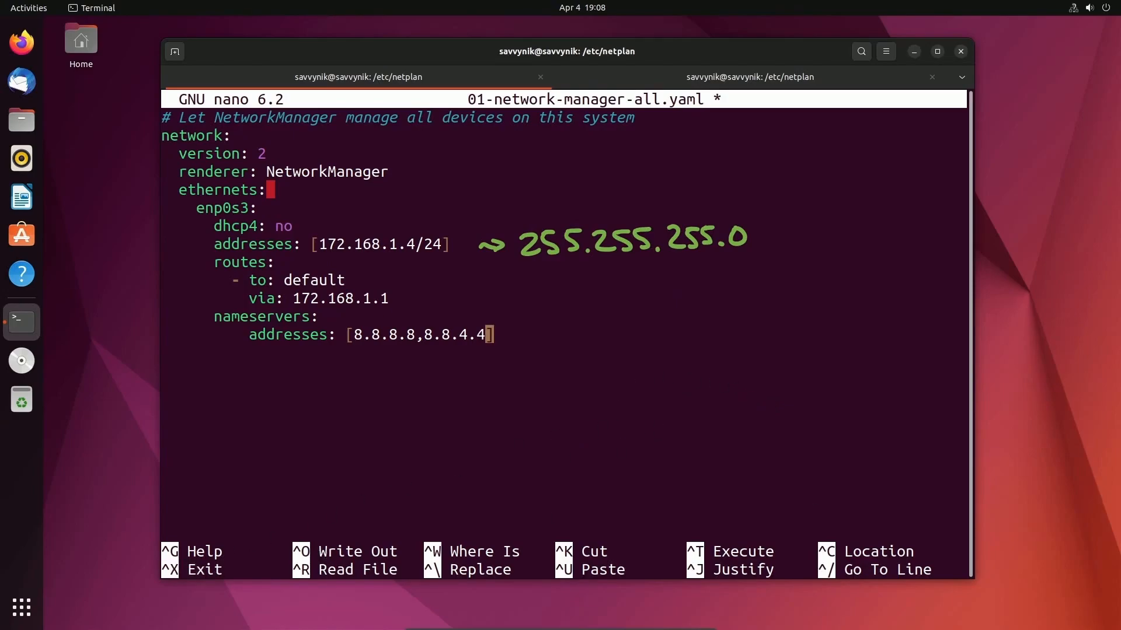
# - Save and exit nano, then run 'sudo netplan try' and accept the settings
pyautogui.press('ctrl+x')
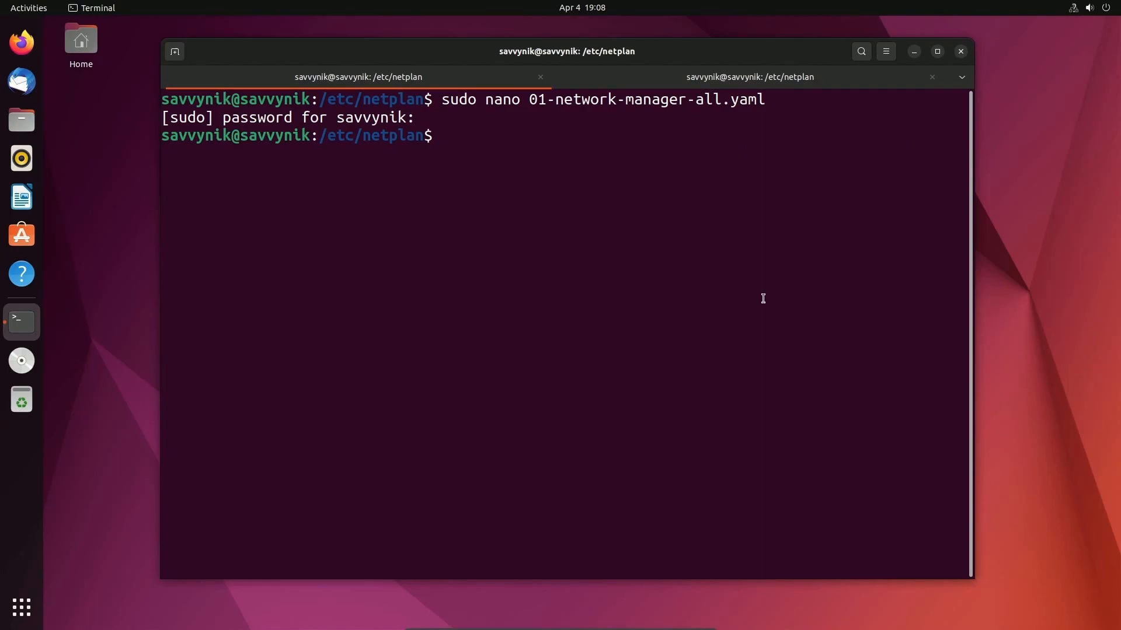
pyautogui.write('sudo net')
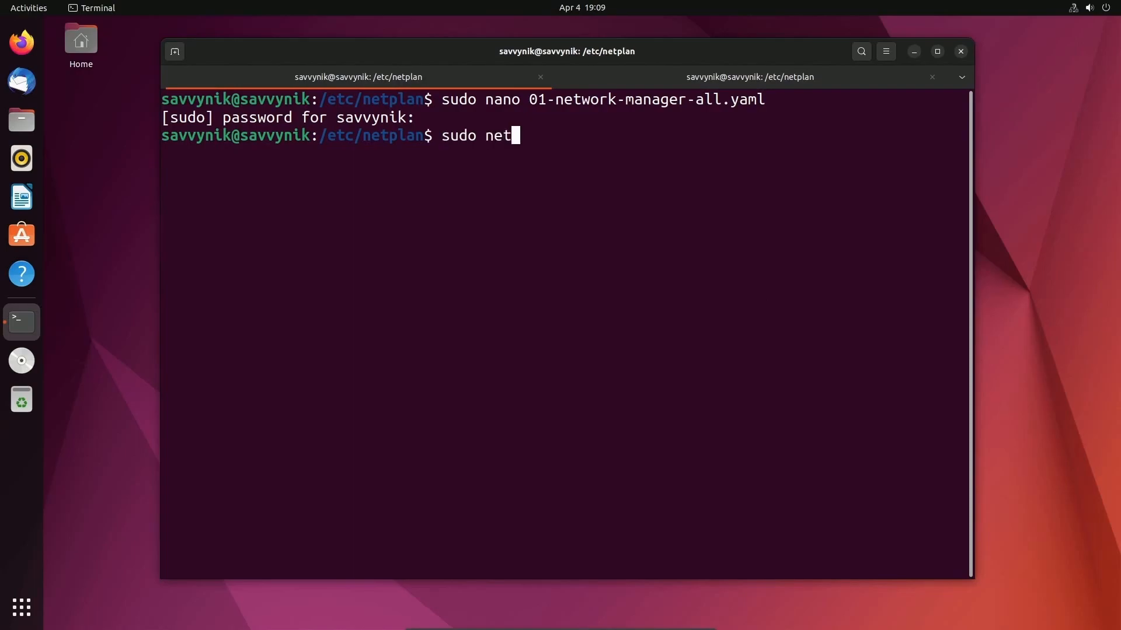
pyautogui.write('plan try')
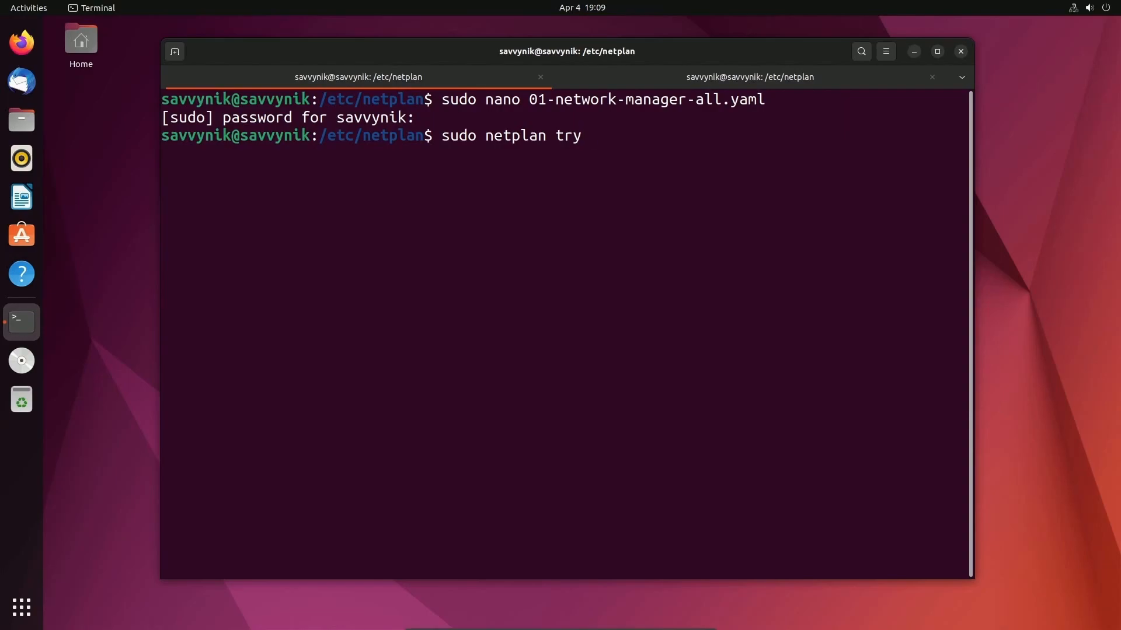
pyautogui.press('Return')
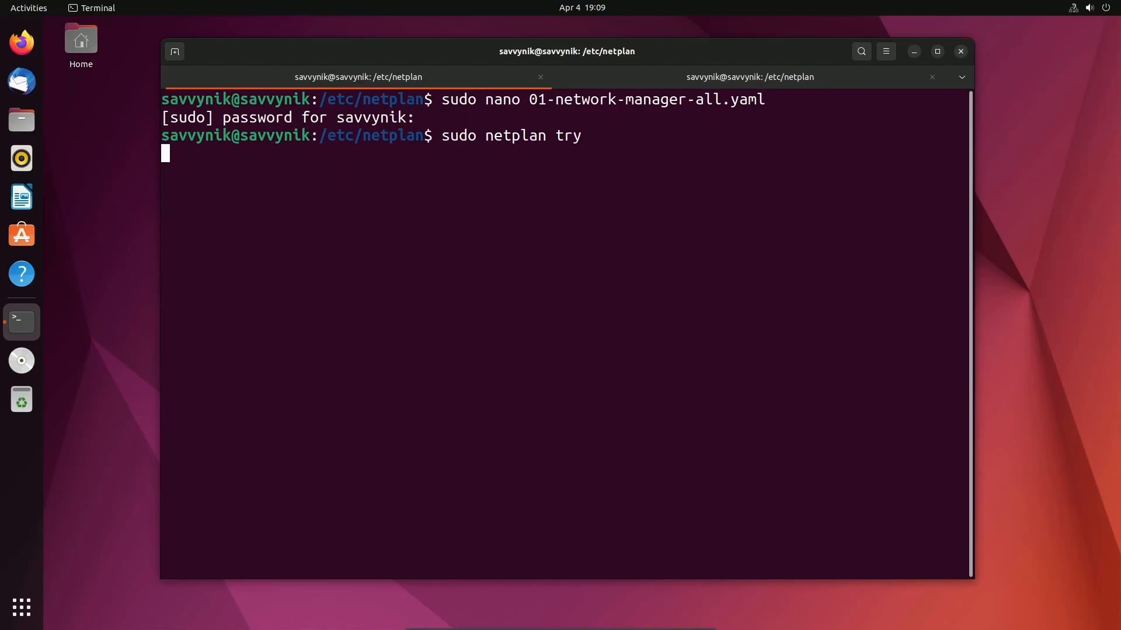
pyautogui.press('Return')
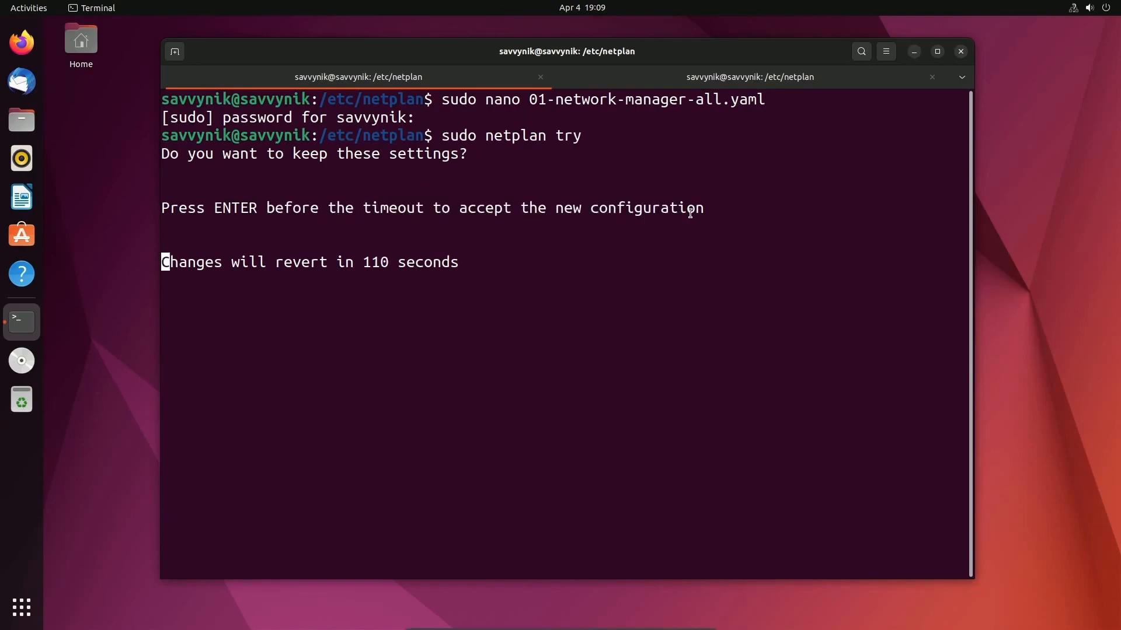
pyautogui.moveTo(376, 249)
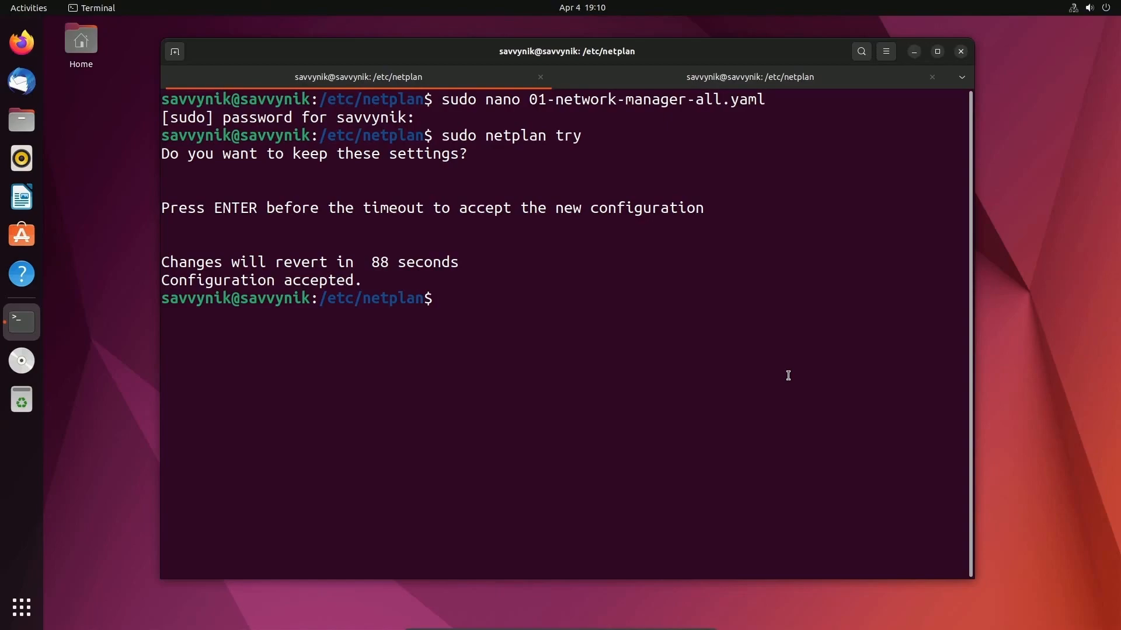
# - Run 'sudo netplan apply', then 'ip a' to confirm enp0s3 at 172.168.1.4/24
pyautogui.write('sudo netplan apply')
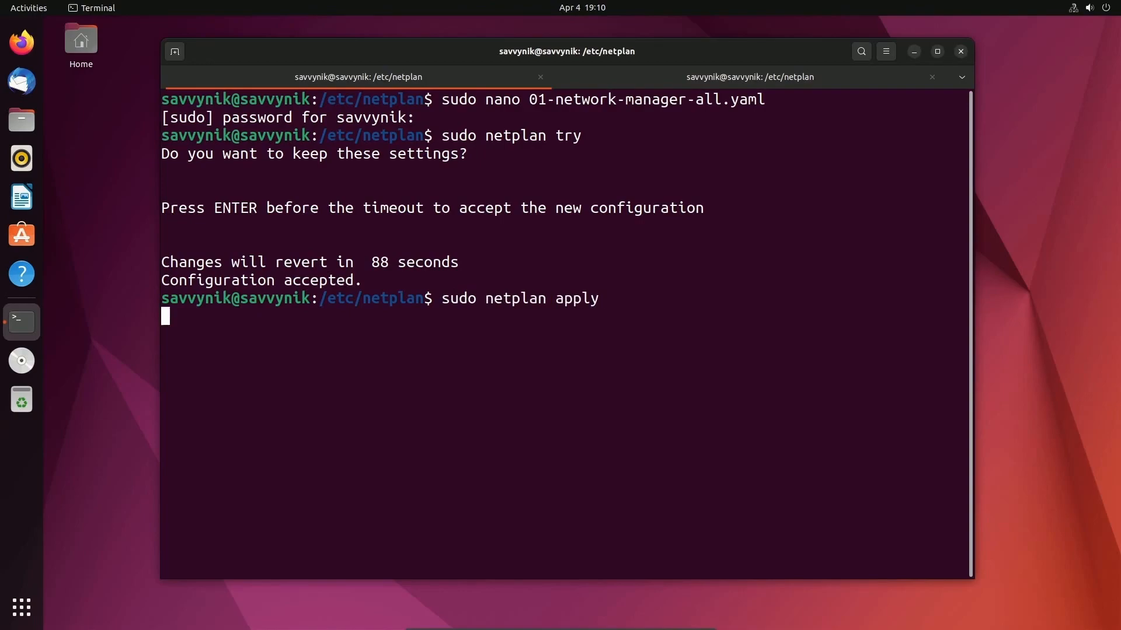
pyautogui.press('Return')
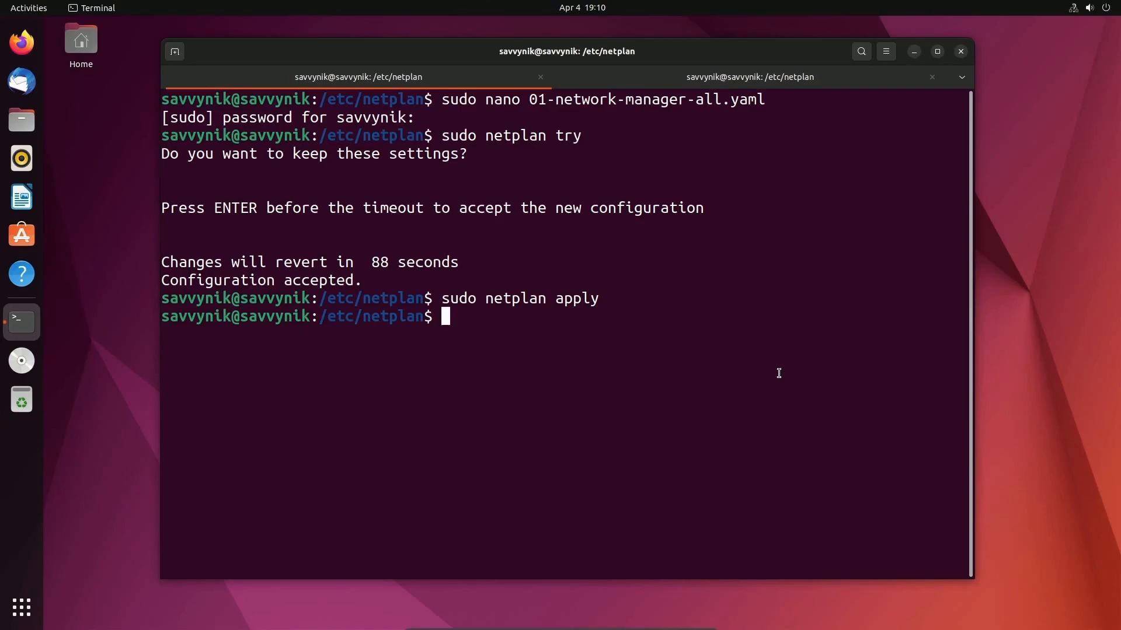
pyautogui.write('ip a')
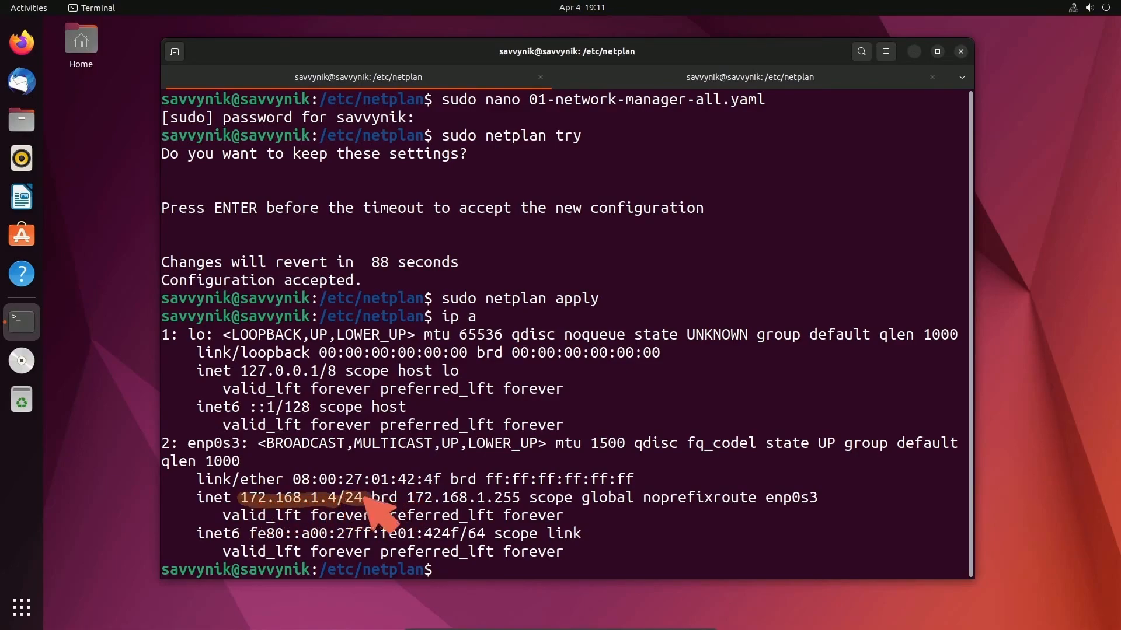
pyautogui.moveTo(372, 508)
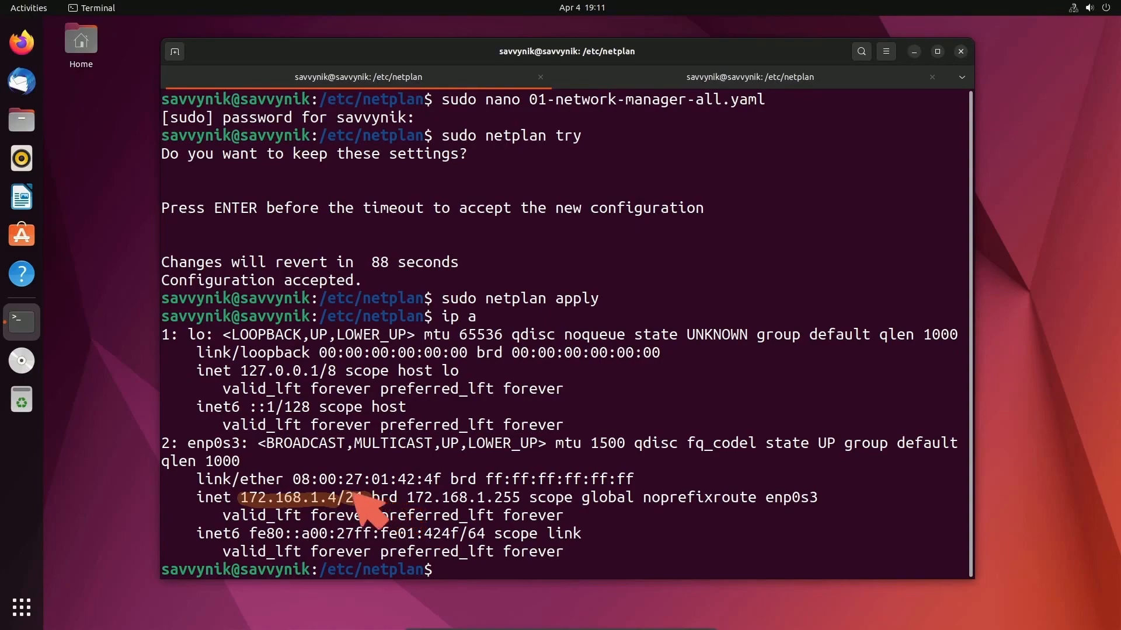
pyautogui.moveTo(190, 493)
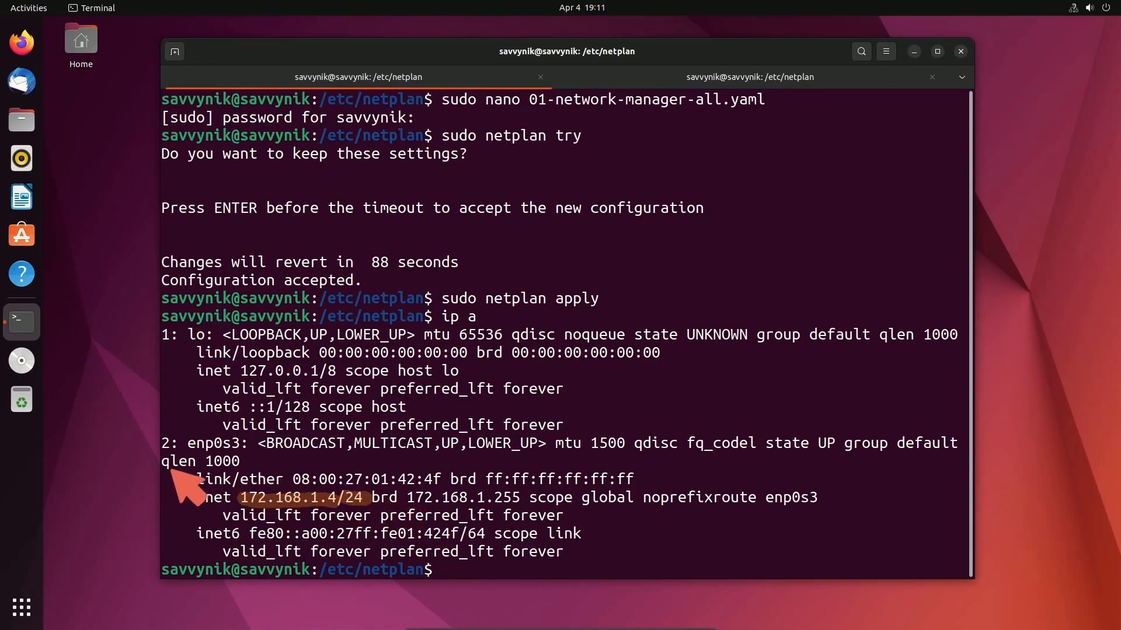